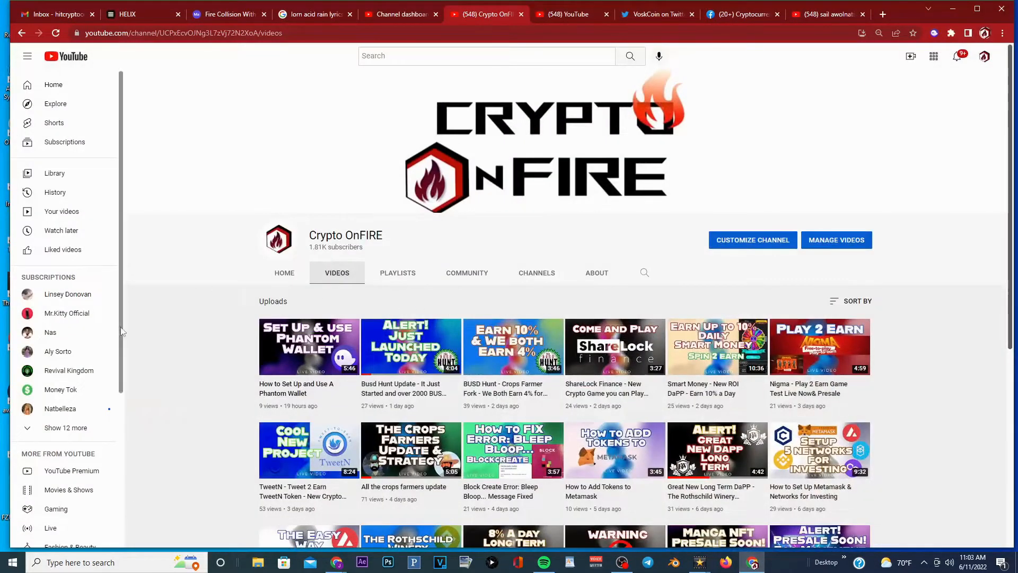
pyautogui.moveTo(442, 277)
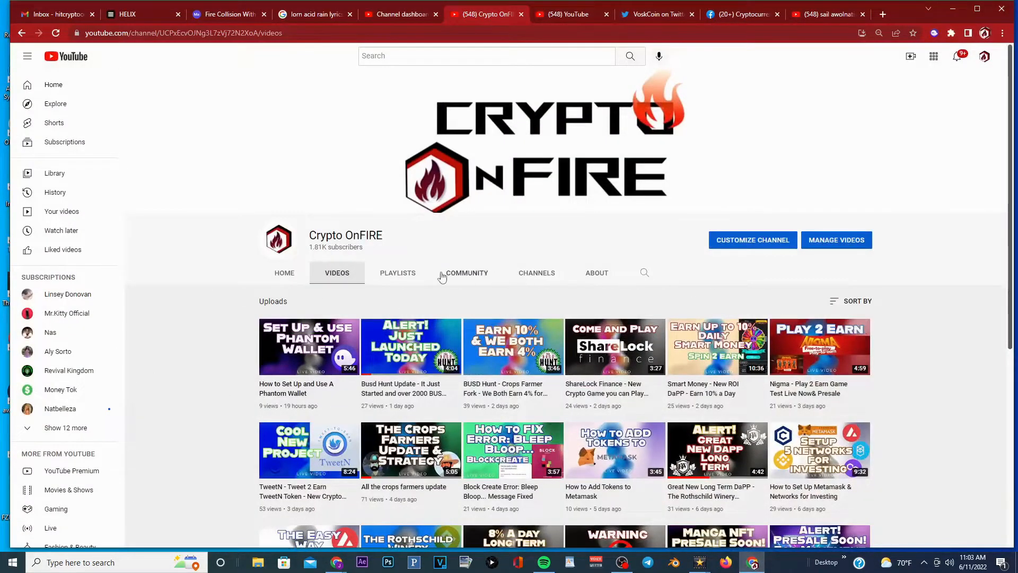
pyautogui.moveTo(892, 397)
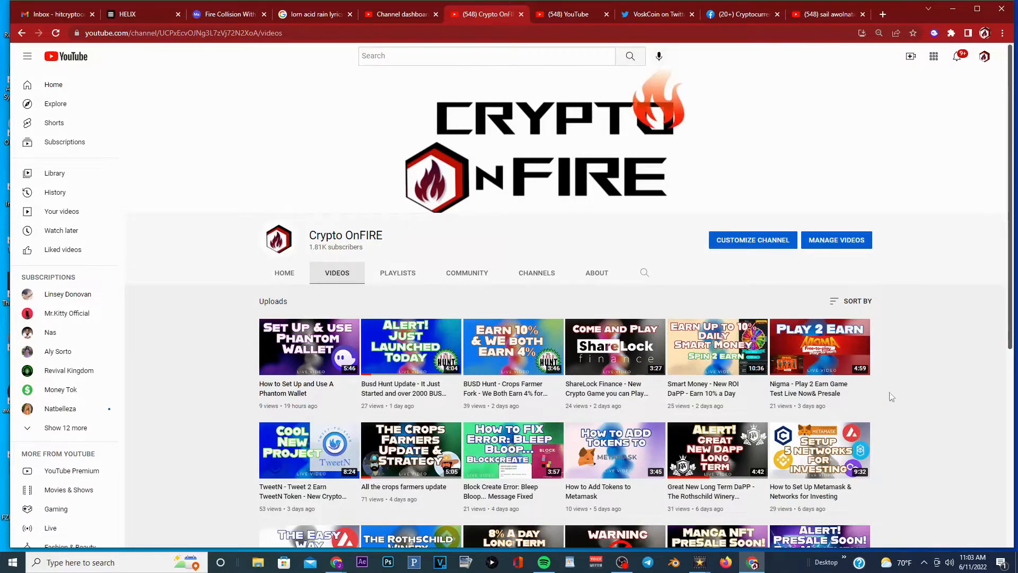
pyautogui.moveTo(251, 344)
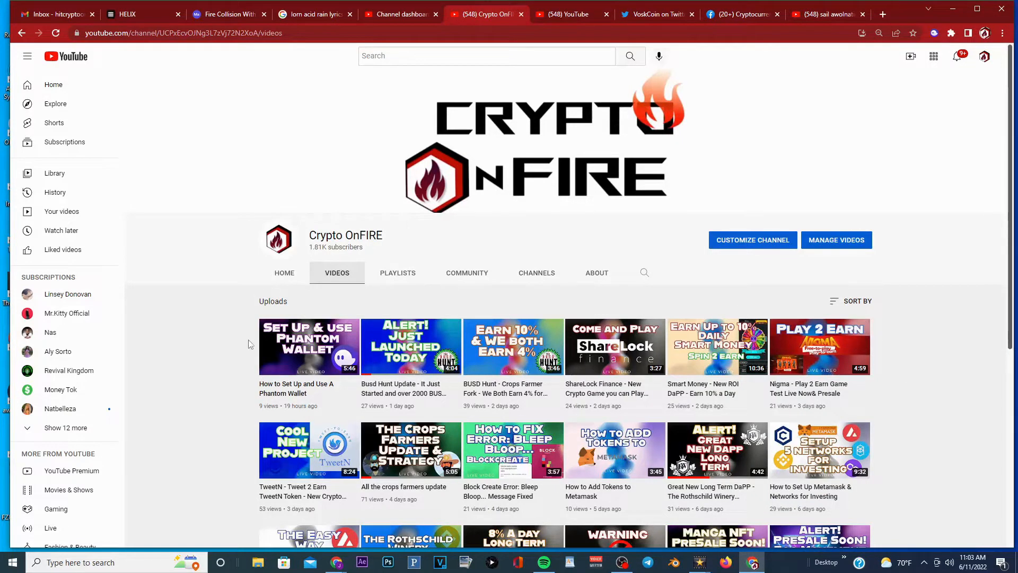
pyautogui.moveTo(861, 348)
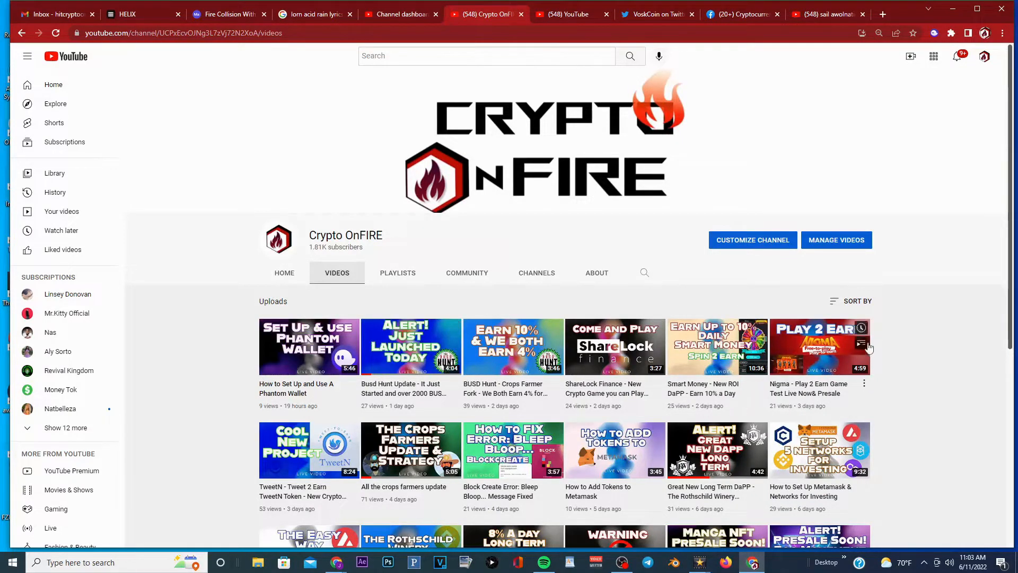
pyautogui.moveTo(756, 448)
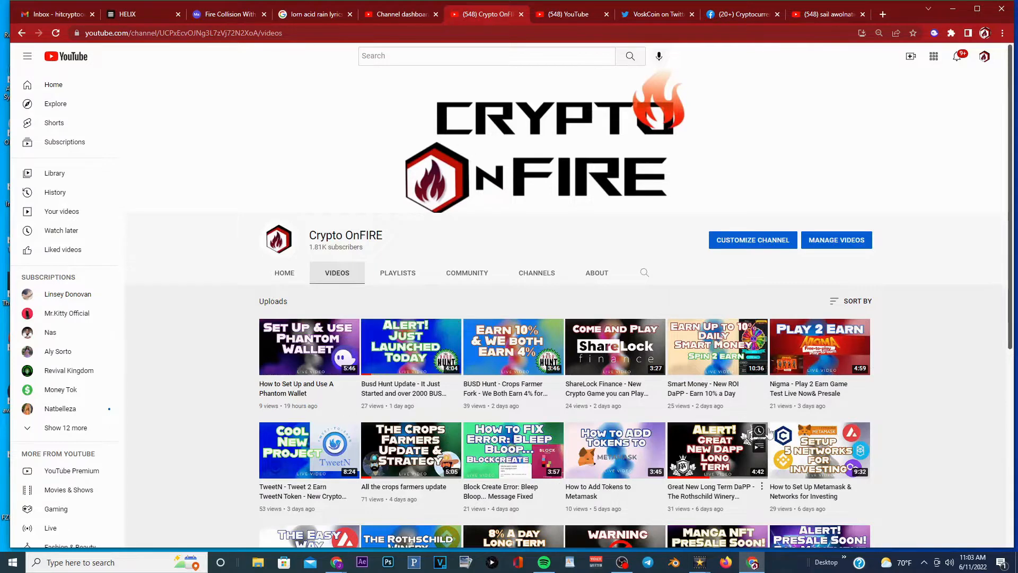
pyautogui.moveTo(384, 277)
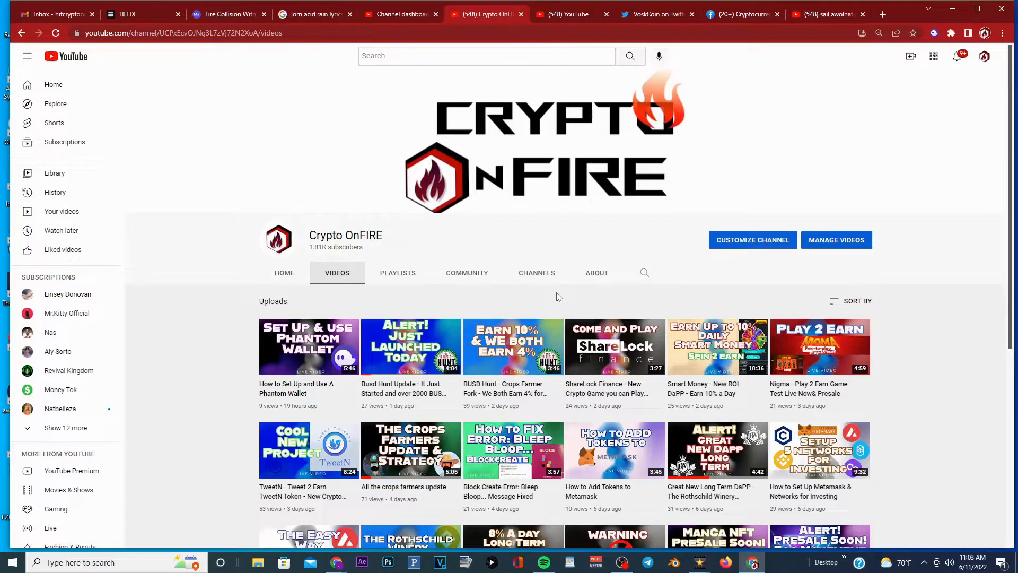
pyautogui.moveTo(555, 297)
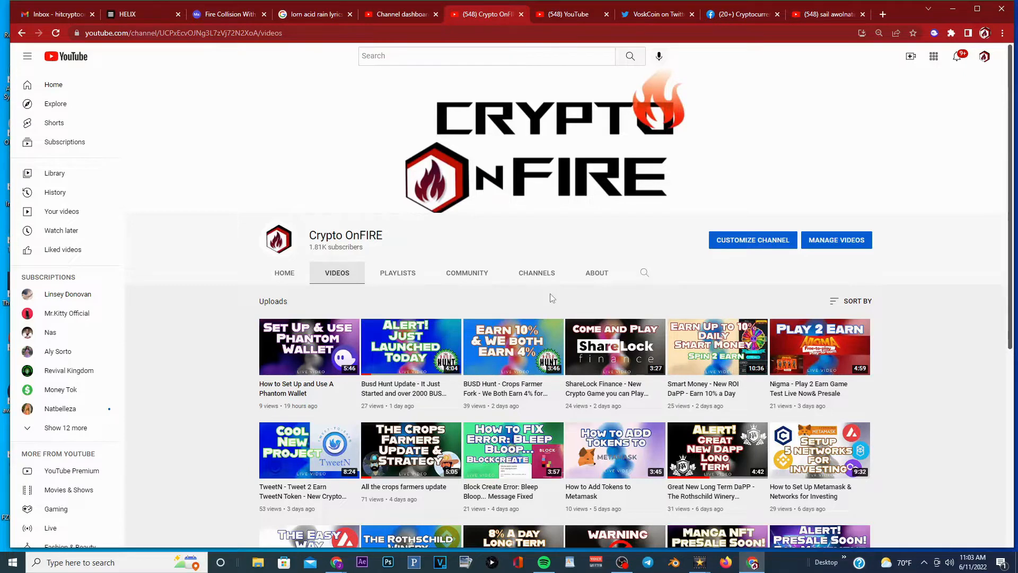
pyautogui.moveTo(948, 273)
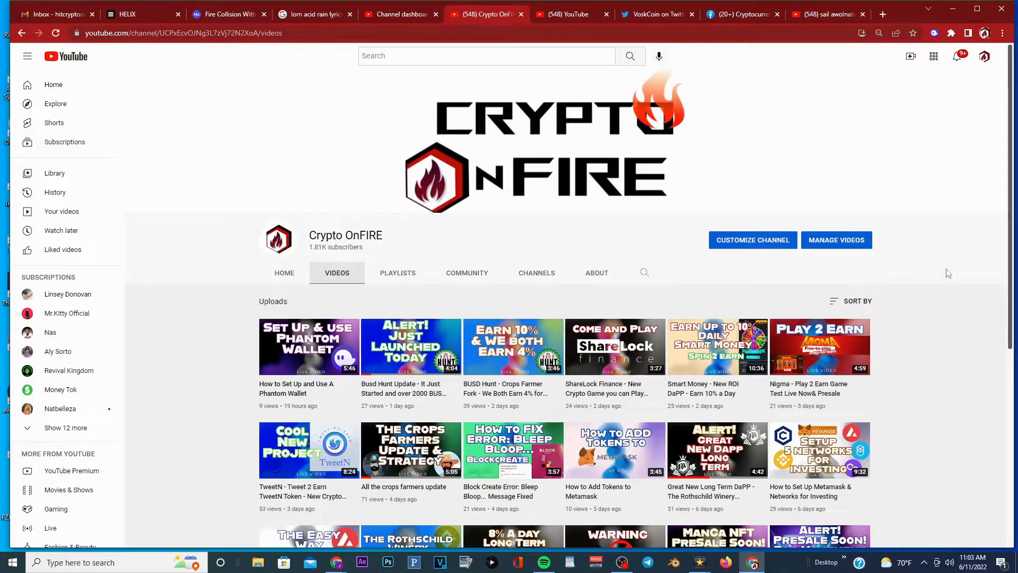
# Switch to the boredstackers.com window and move past the mint countdown to the What is B$? section
pyautogui.click(393, 14)
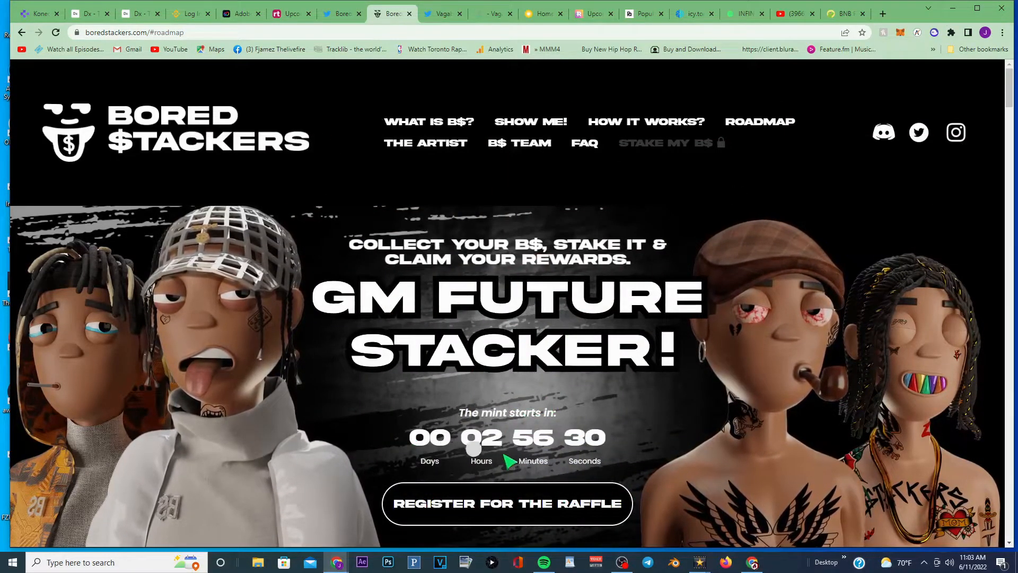
pyautogui.scroll(-3)
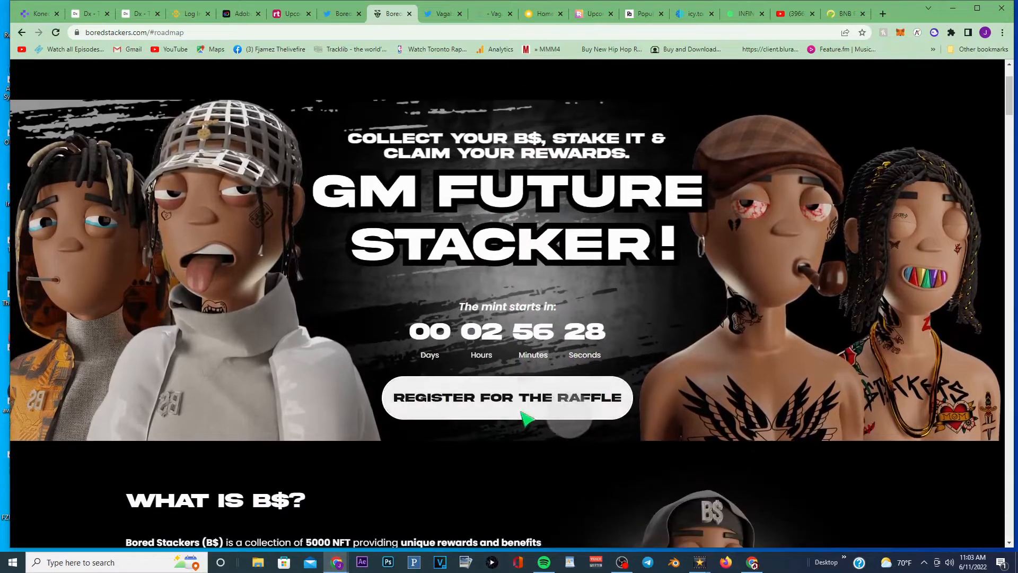
pyautogui.scroll(-3)
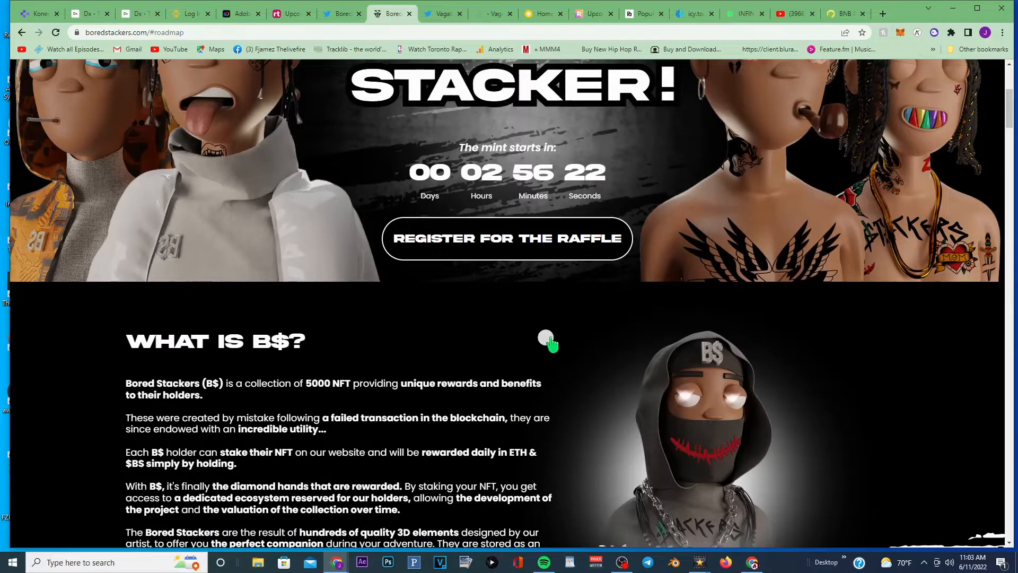
pyautogui.scroll(-3)
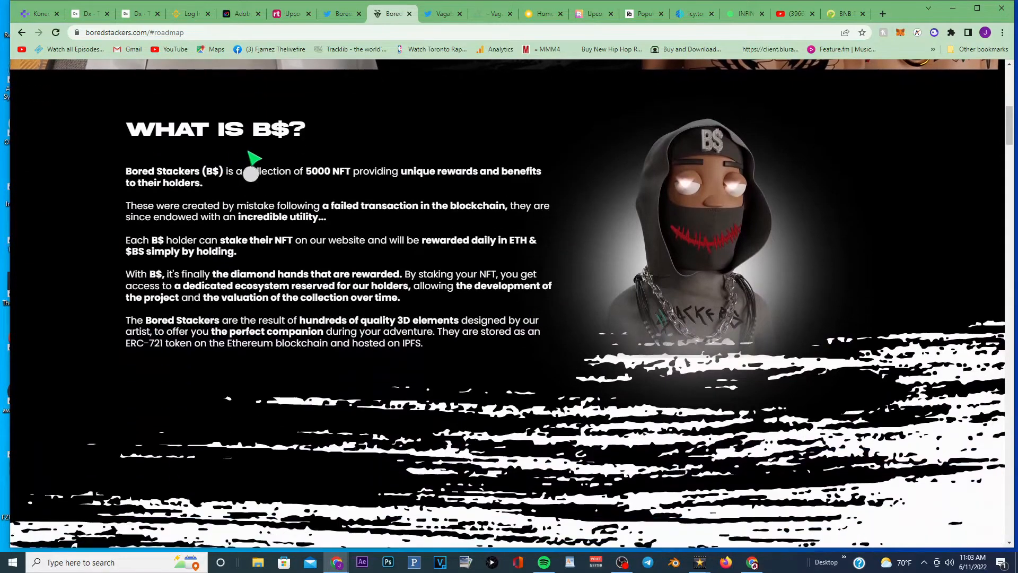
pyautogui.moveTo(271, 183)
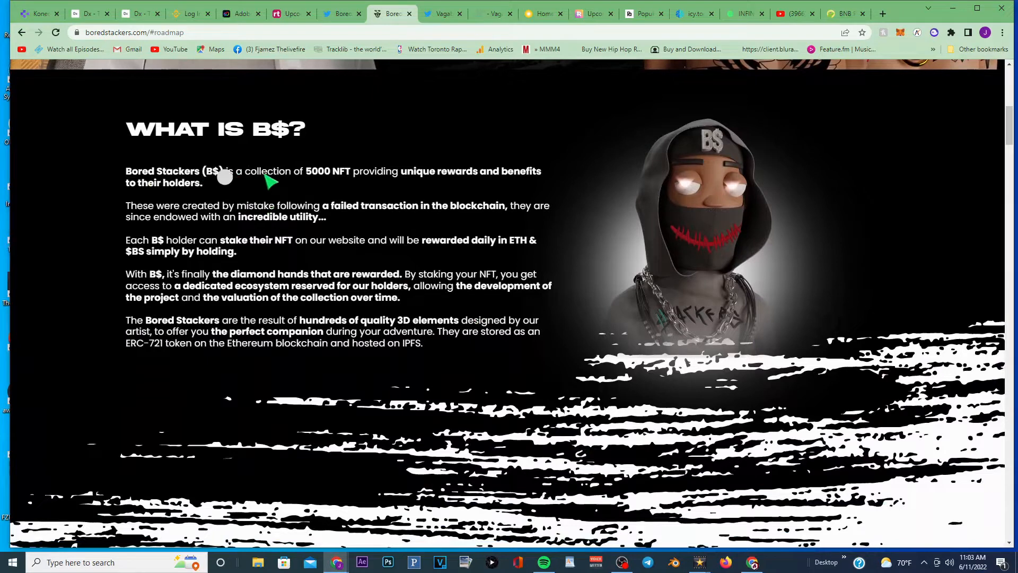
pyautogui.moveTo(357, 176)
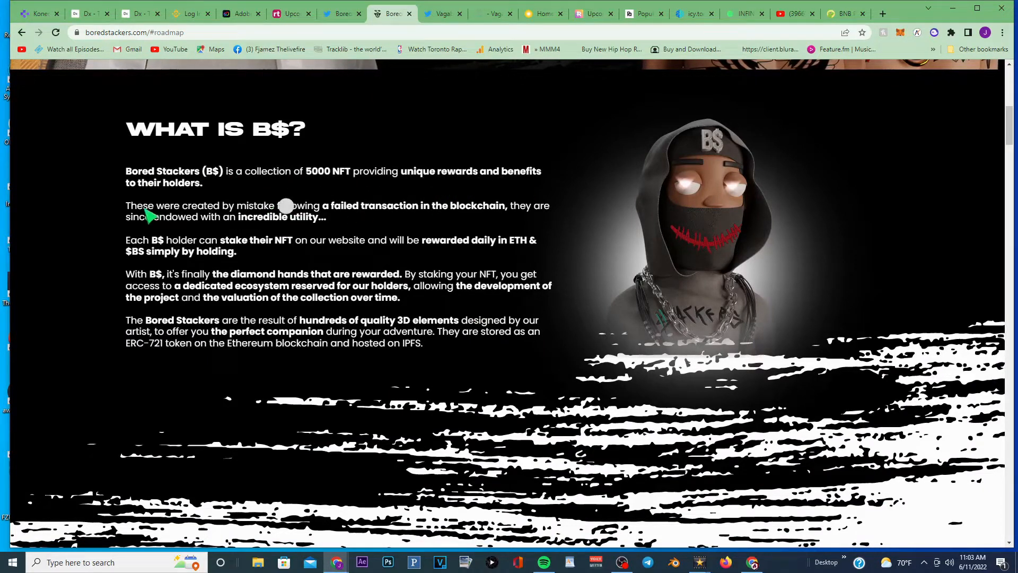
pyautogui.moveTo(468, 256)
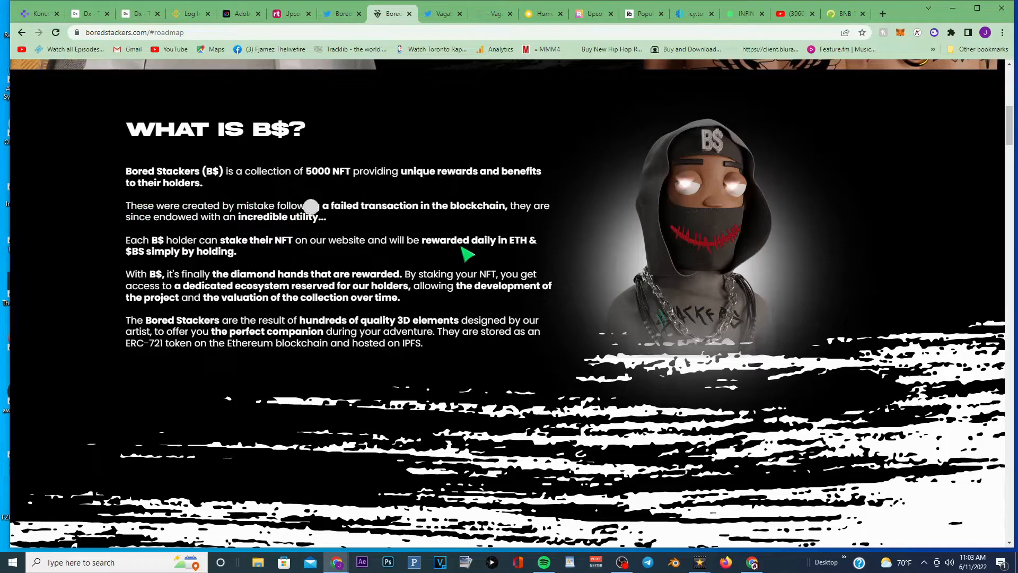
pyautogui.moveTo(545, 247)
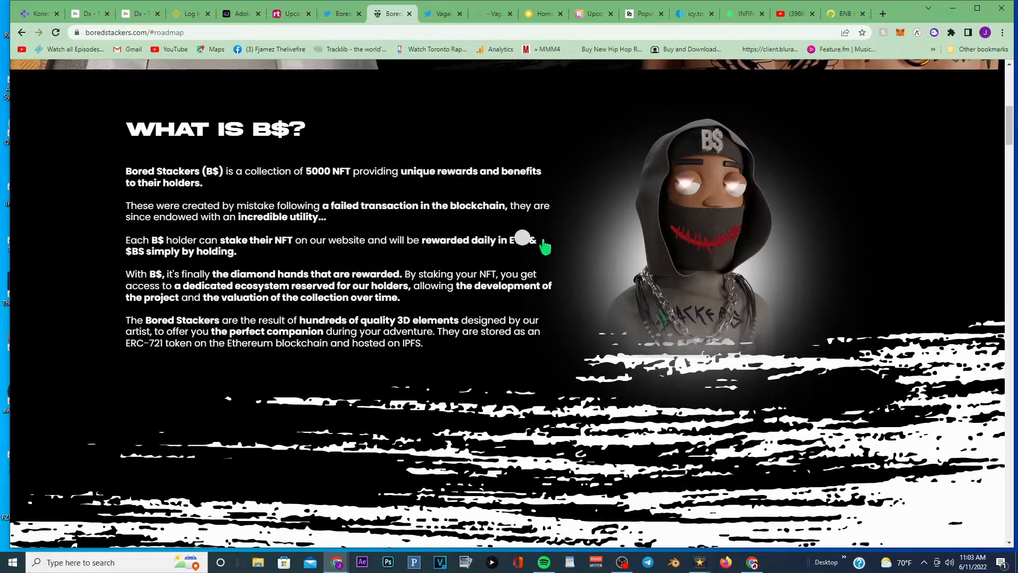
pyautogui.moveTo(577, 333)
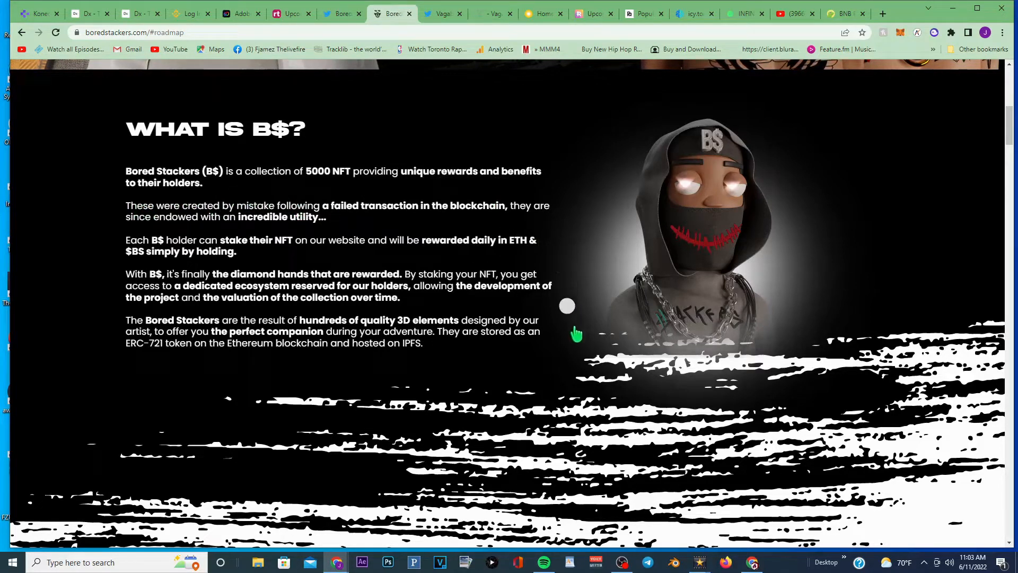
pyautogui.moveTo(588, 340)
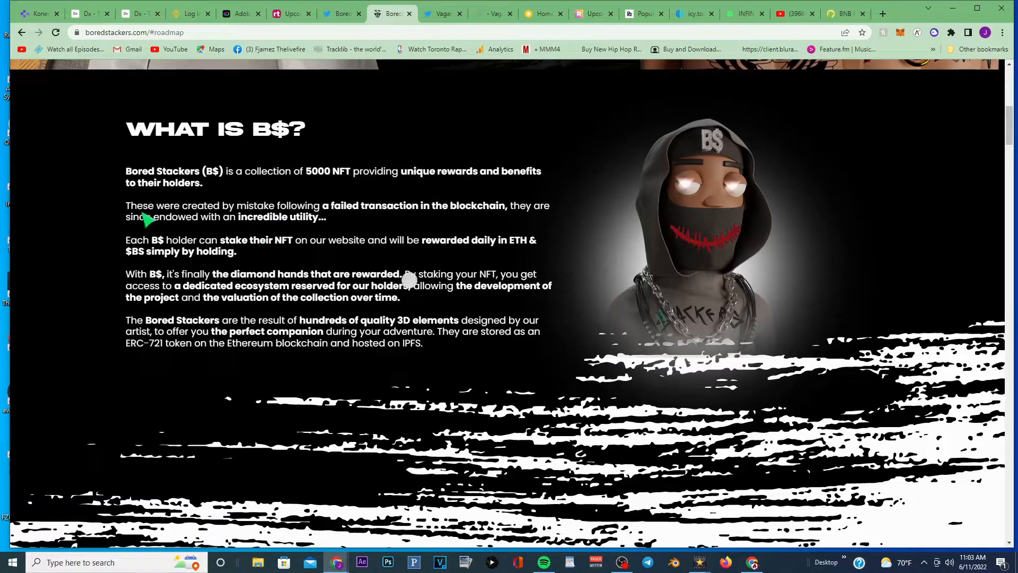
pyautogui.moveTo(308, 221)
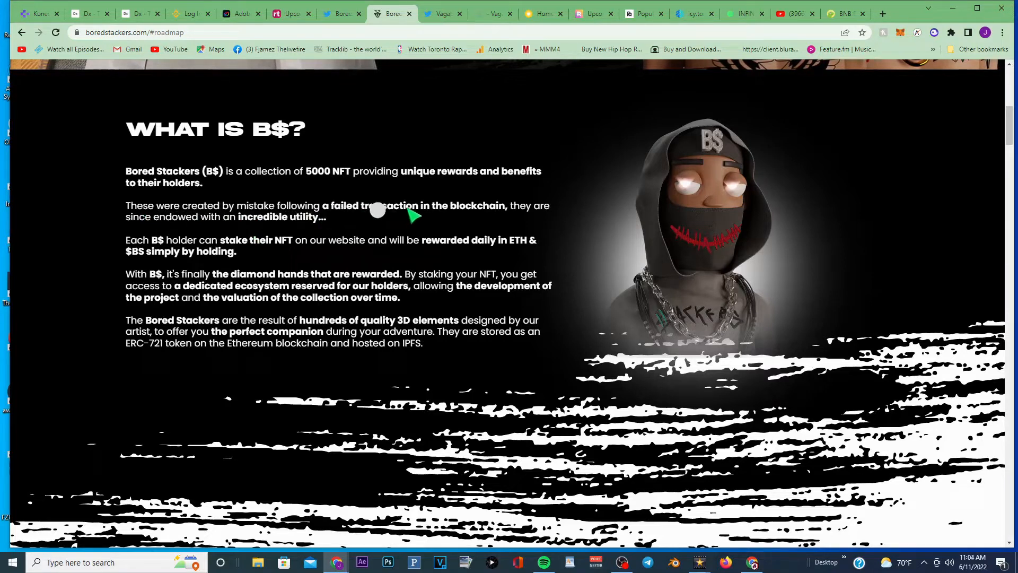
pyautogui.moveTo(188, 233)
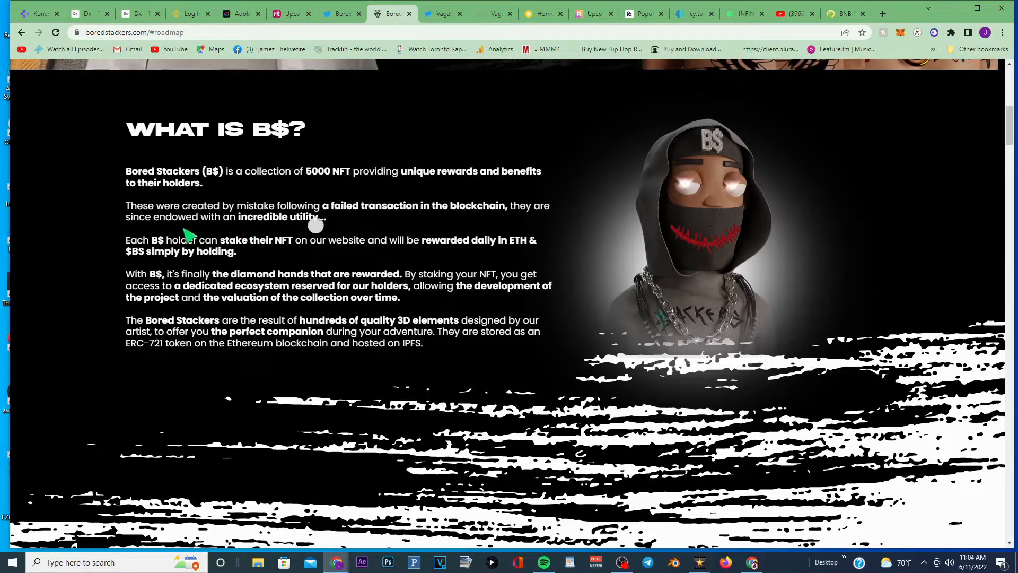
pyautogui.moveTo(273, 230)
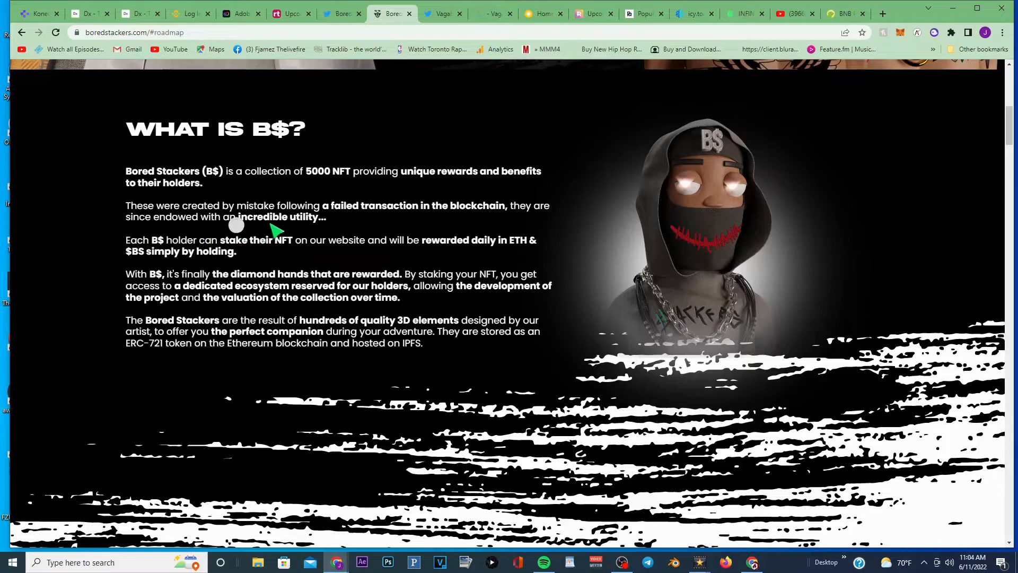
pyautogui.moveTo(168, 251)
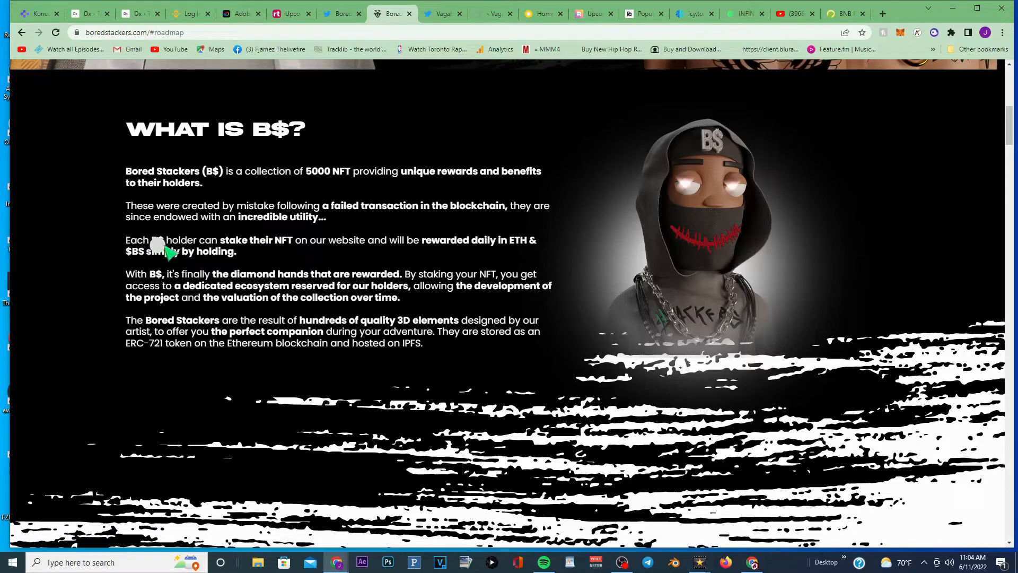
pyautogui.moveTo(250, 252)
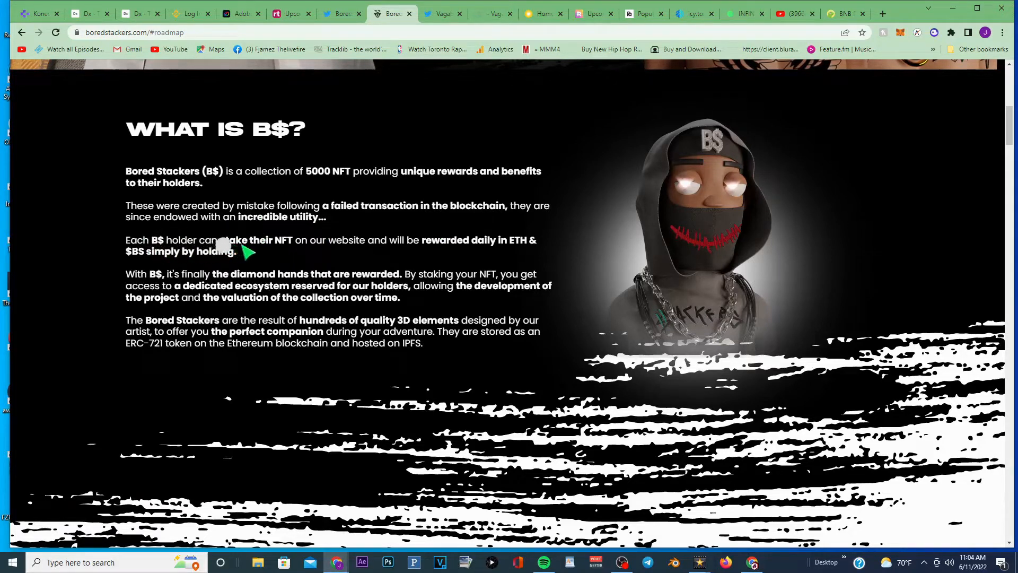
pyautogui.moveTo(366, 248)
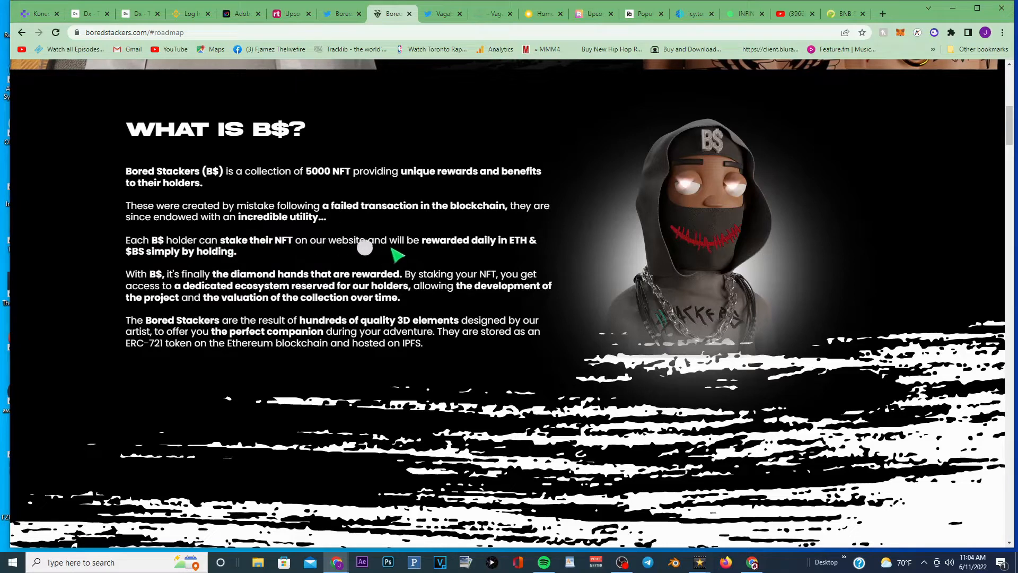
pyautogui.moveTo(502, 251)
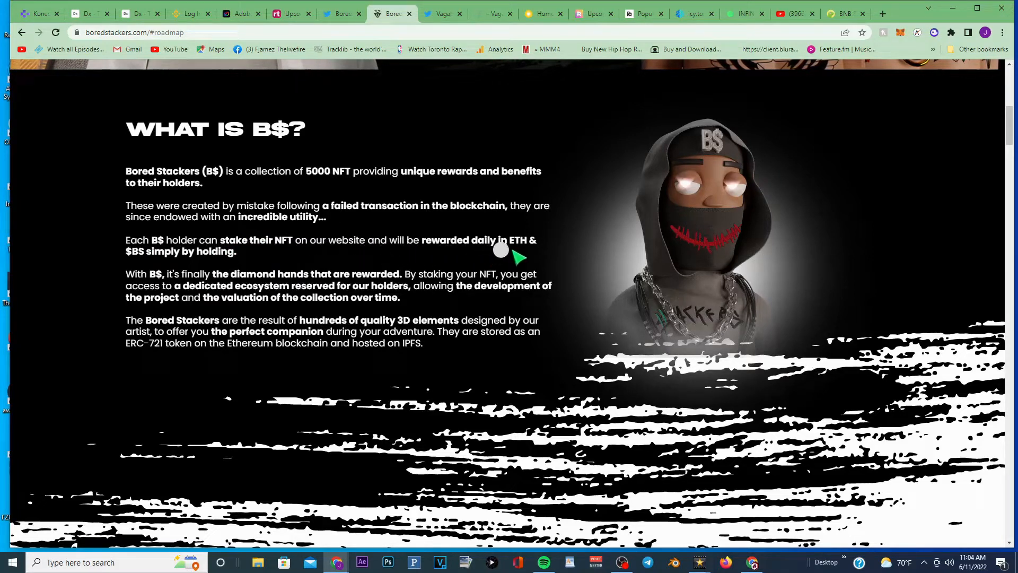
pyautogui.moveTo(146, 260)
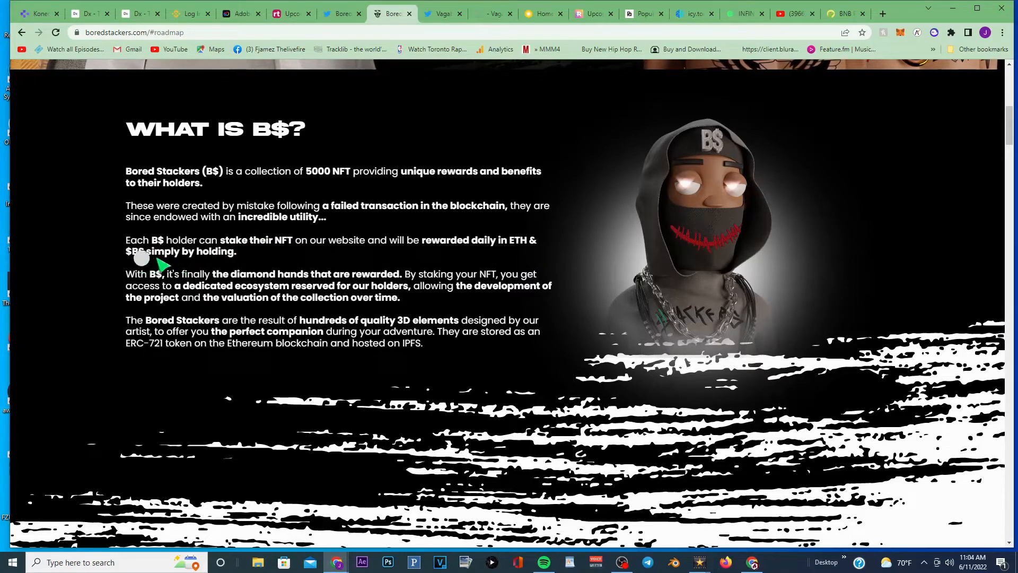
pyautogui.moveTo(137, 282)
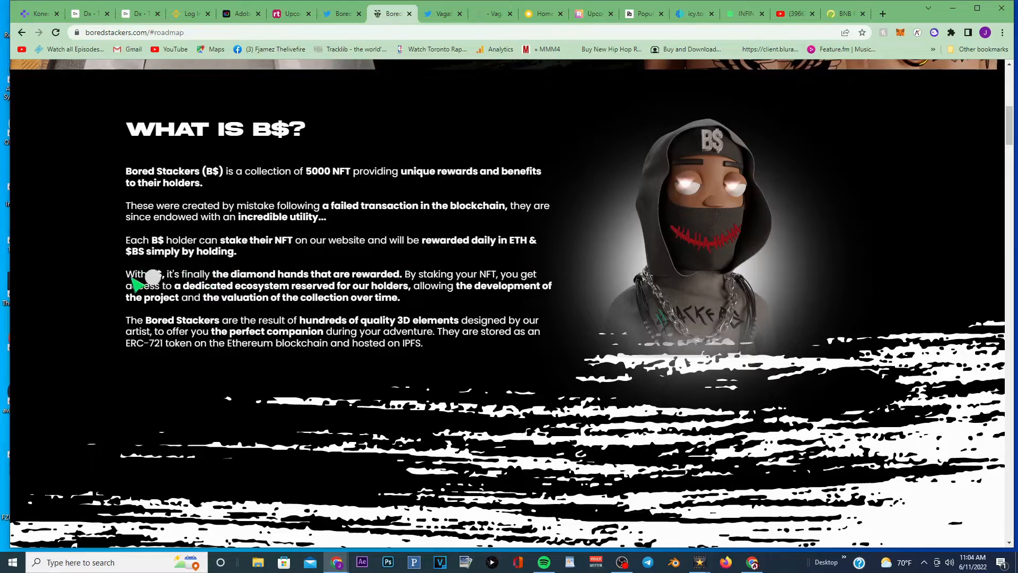
pyautogui.moveTo(227, 282)
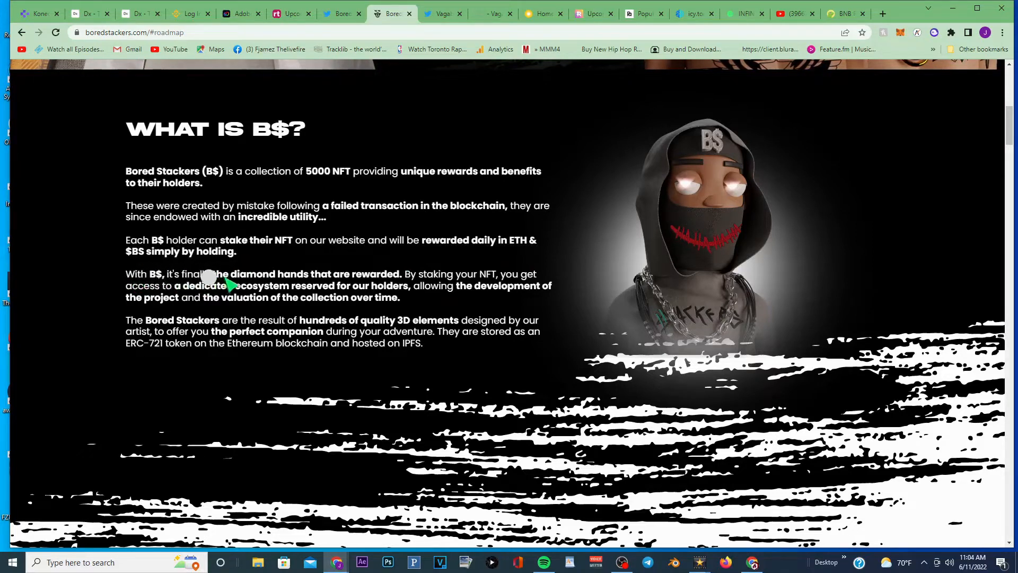
pyautogui.moveTo(343, 283)
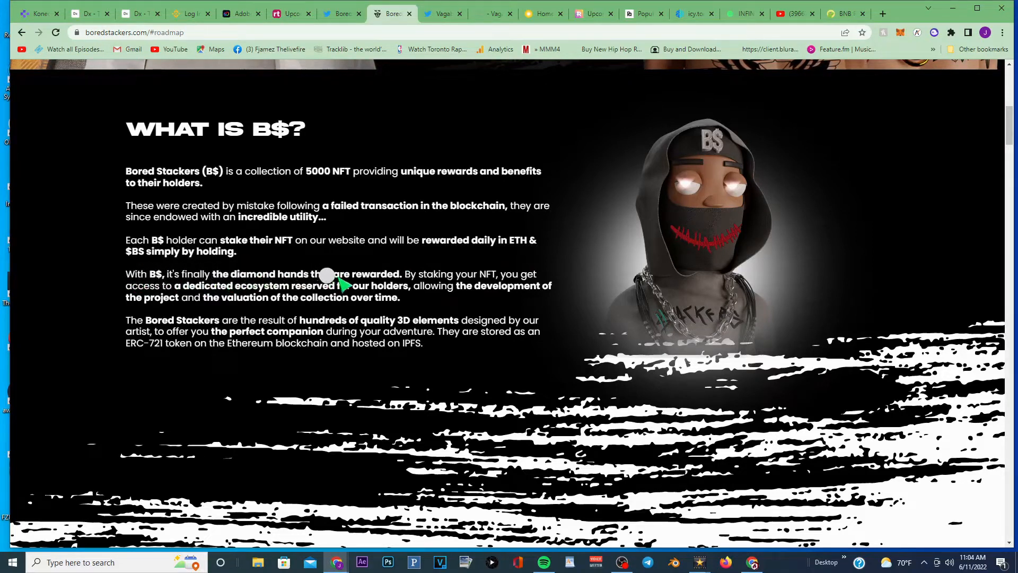
pyautogui.moveTo(507, 282)
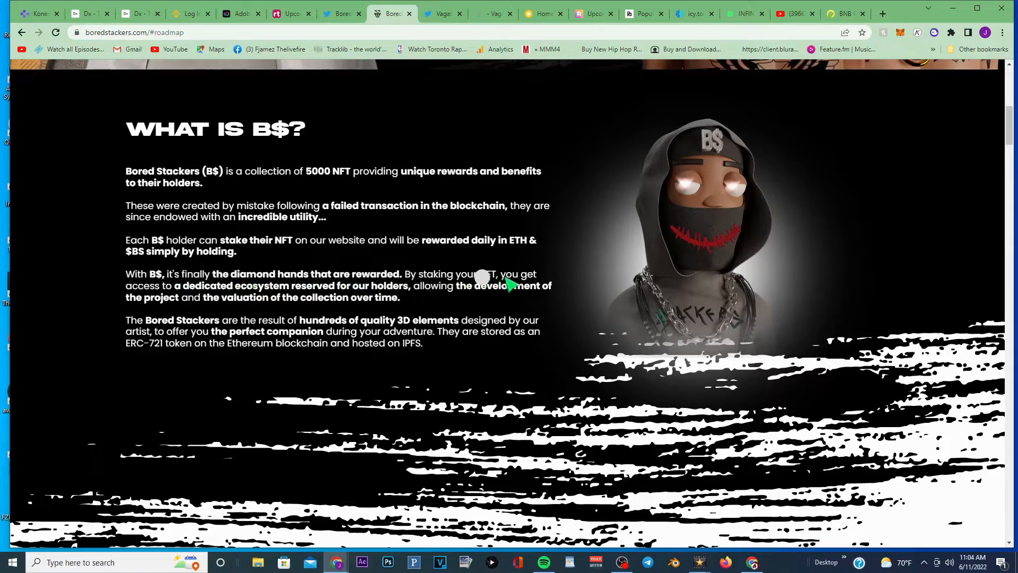
pyautogui.moveTo(263, 297)
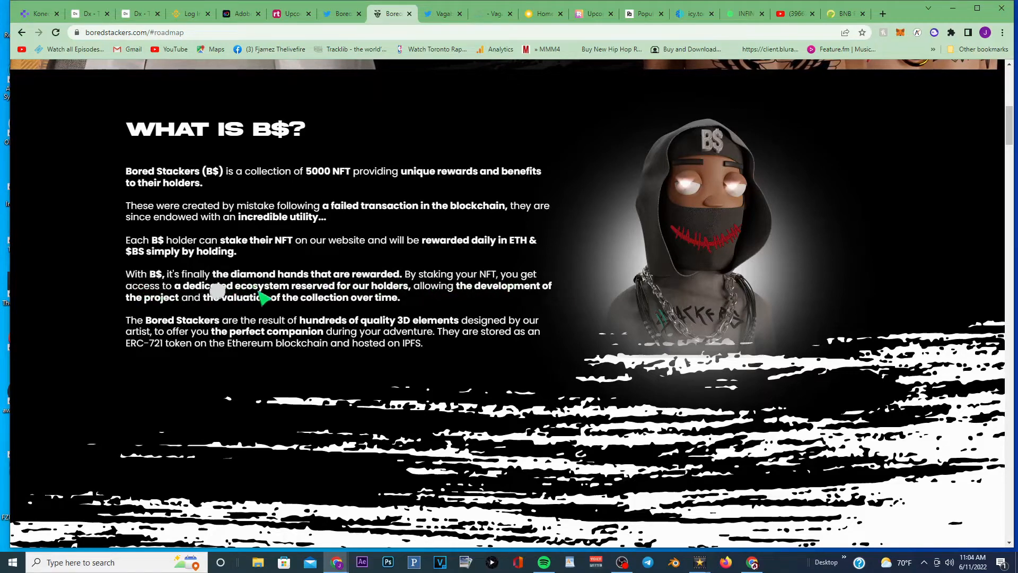
pyautogui.moveTo(438, 304)
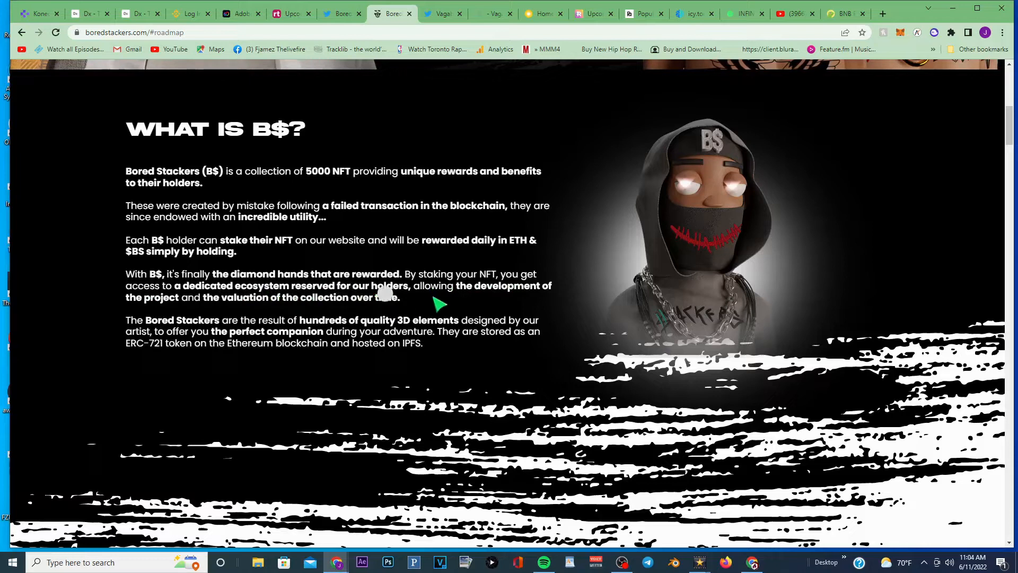
pyautogui.moveTo(348, 312)
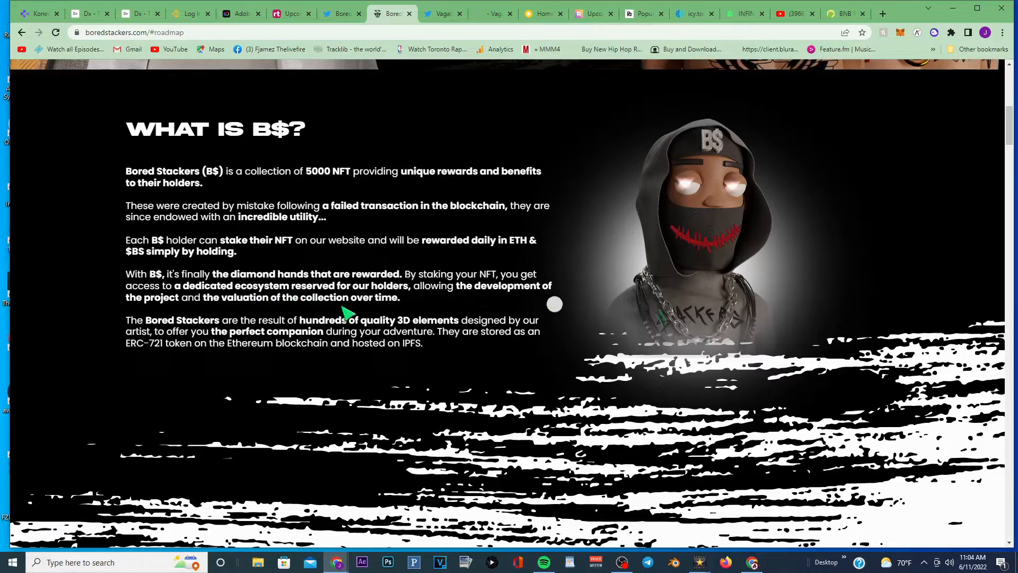
pyautogui.moveTo(247, 315)
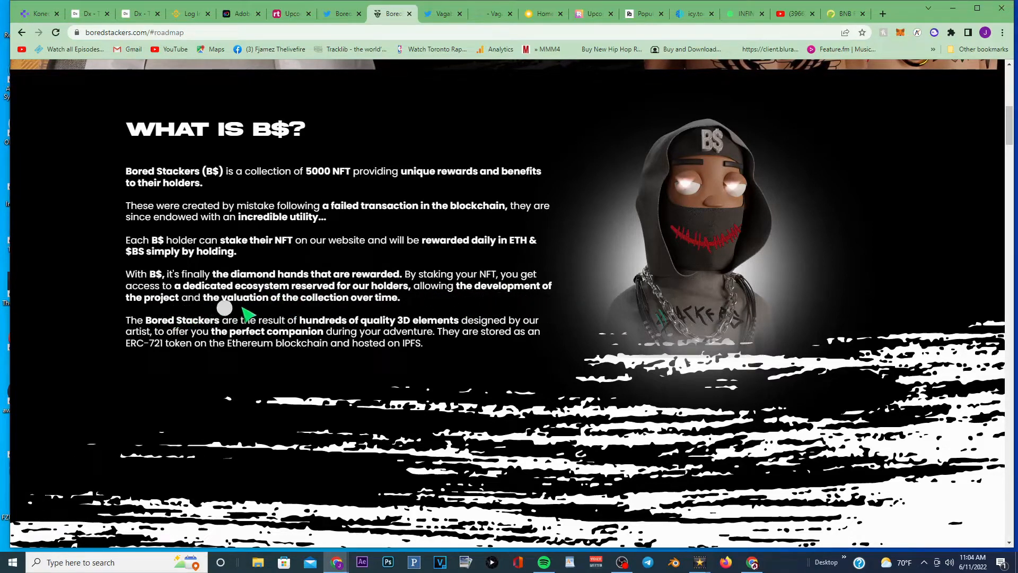
pyautogui.moveTo(386, 314)
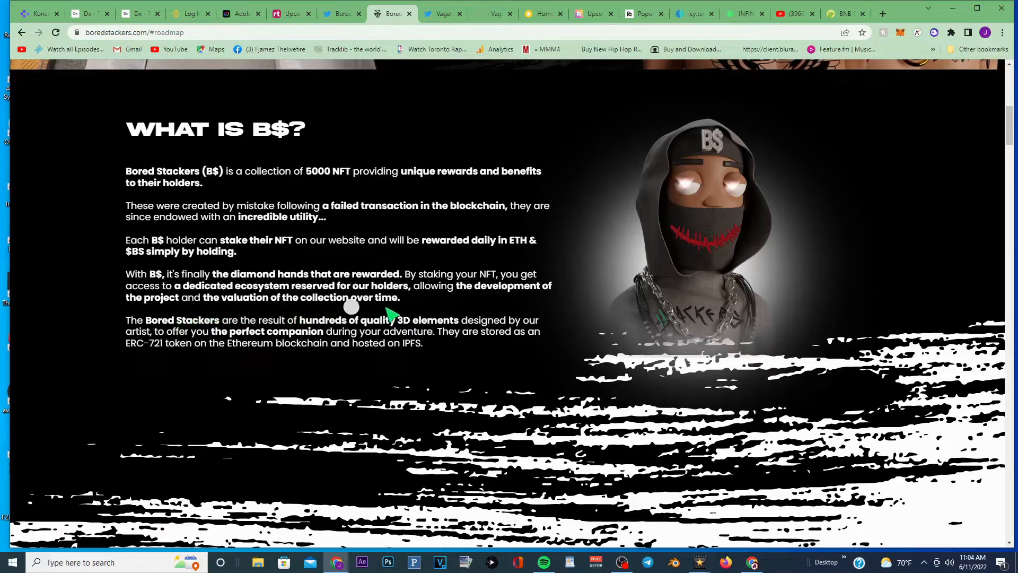
pyautogui.moveTo(153, 342)
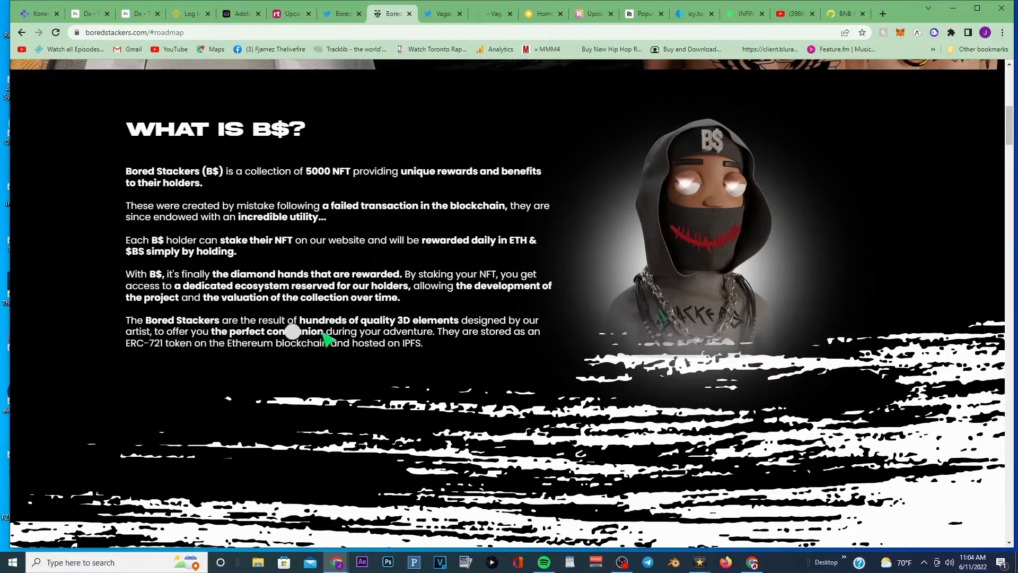
pyautogui.moveTo(468, 340)
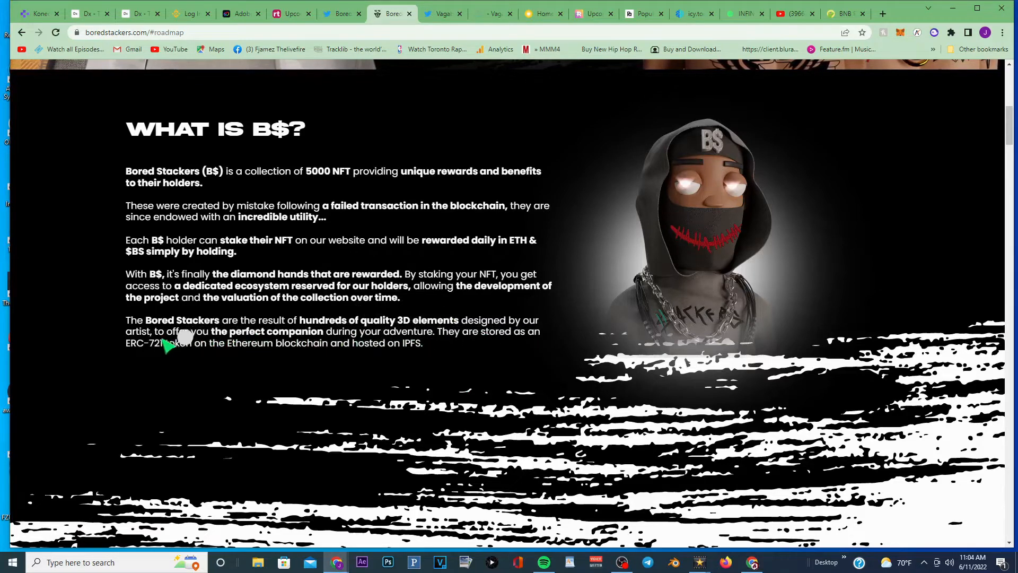
pyautogui.moveTo(300, 340)
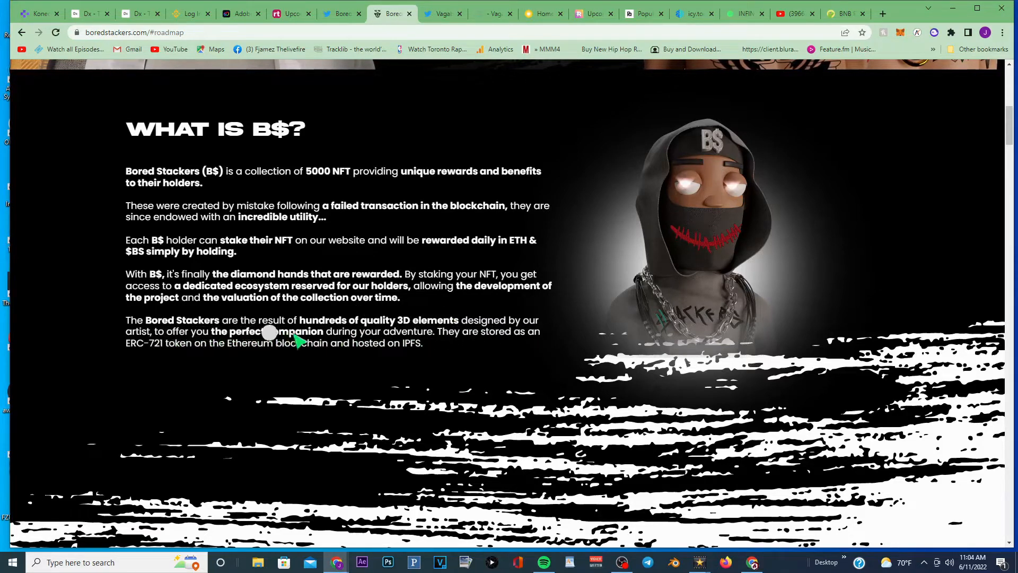
pyautogui.moveTo(490, 348)
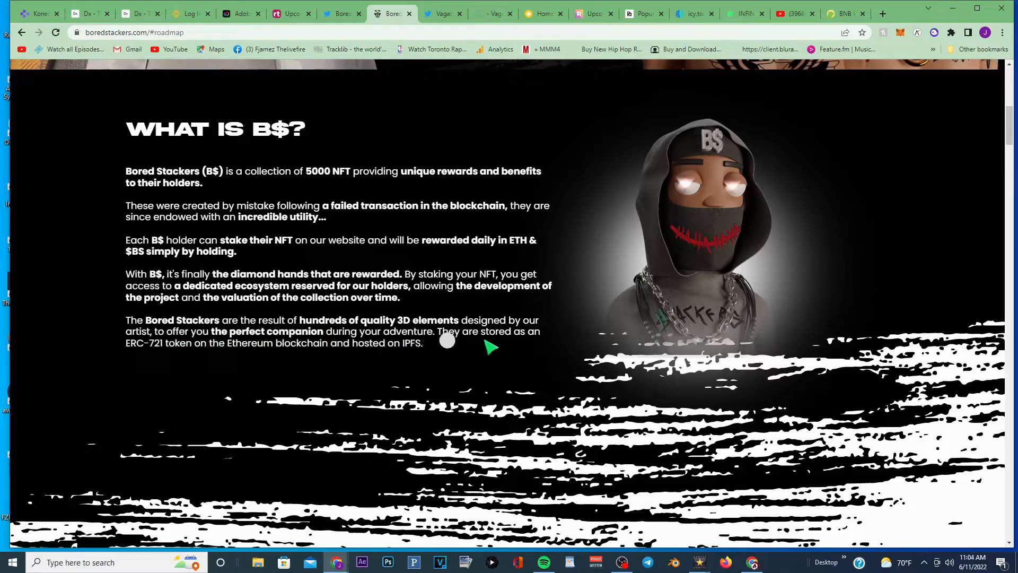
pyautogui.moveTo(137, 364)
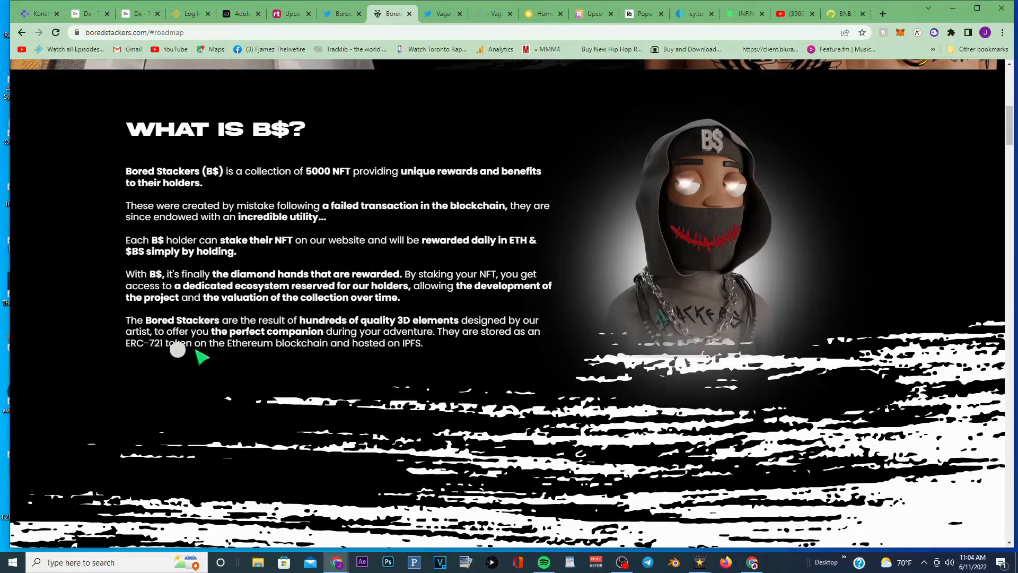
pyautogui.moveTo(410, 364)
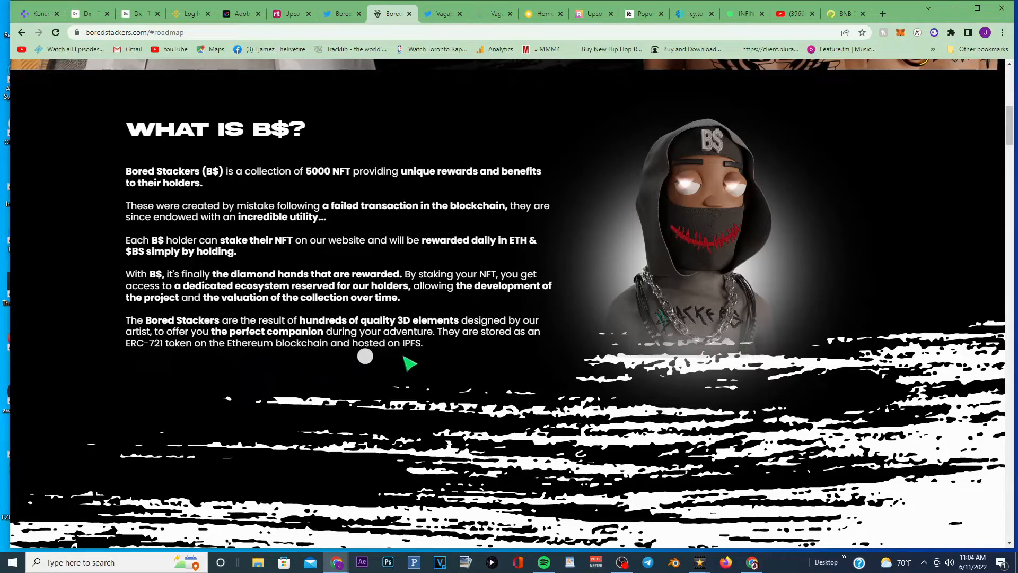
pyautogui.moveTo(477, 373)
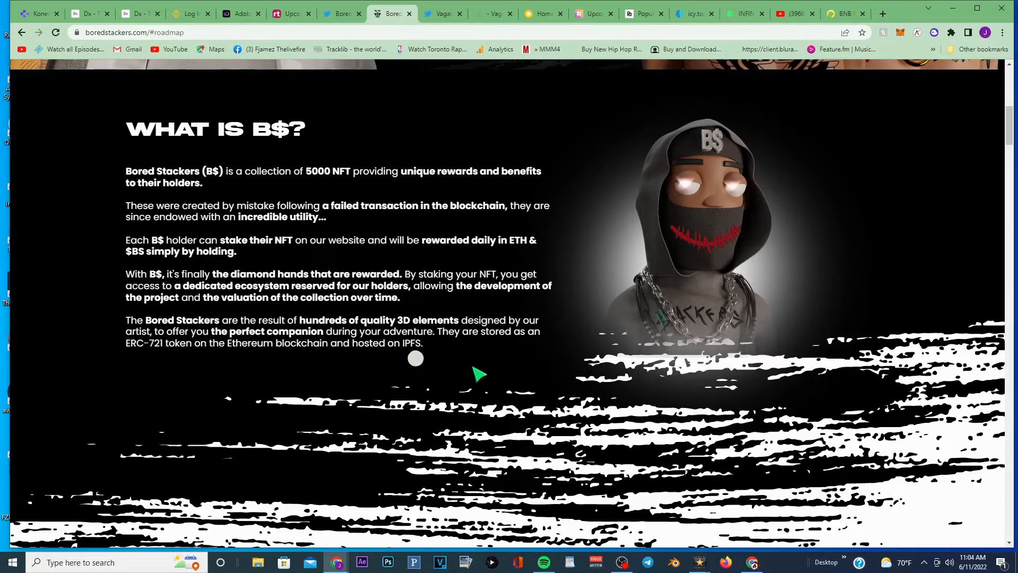
pyautogui.scroll(-3)
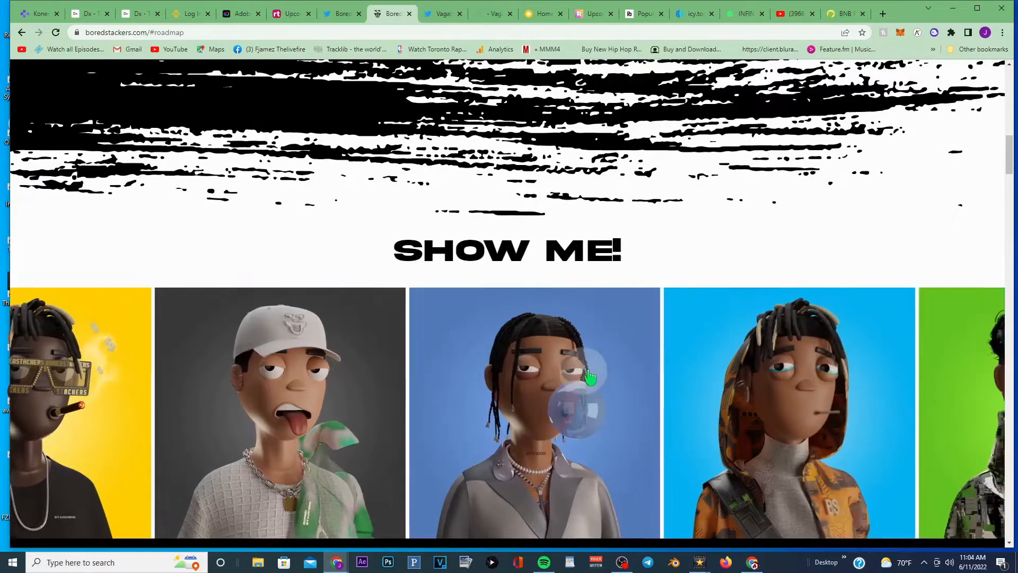
pyautogui.scroll(-3)
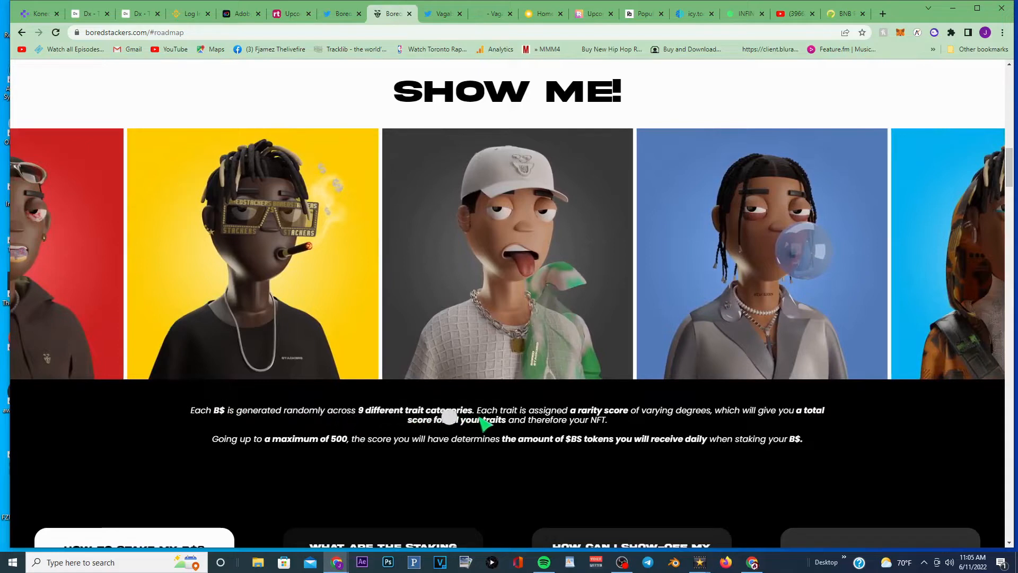
pyautogui.moveTo(611, 422)
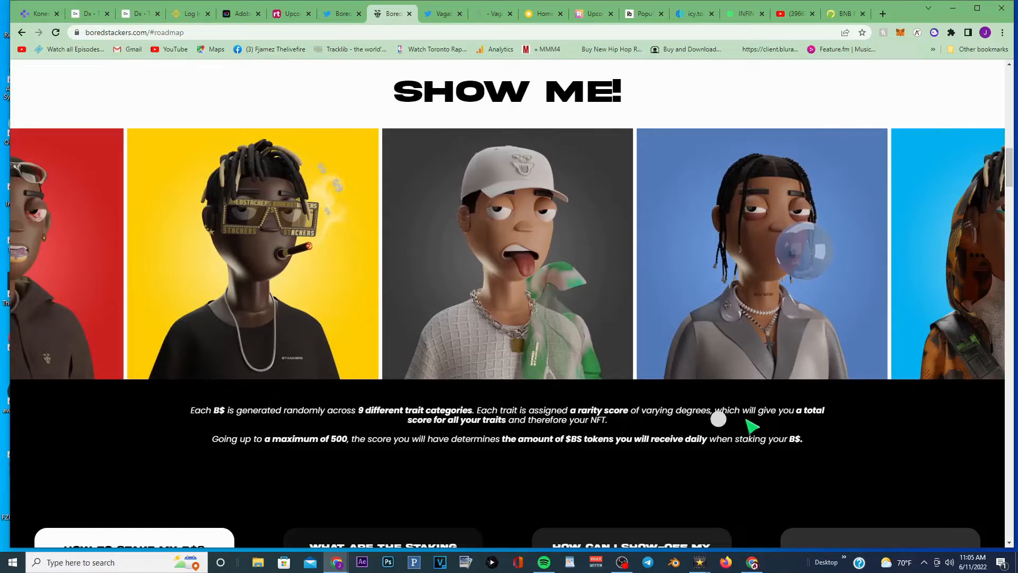
pyautogui.moveTo(428, 438)
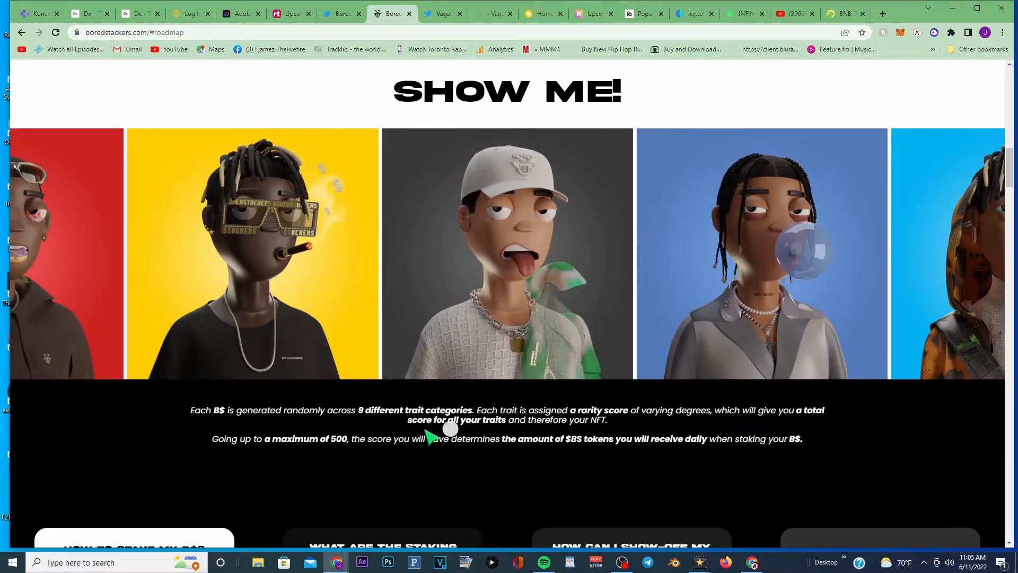
pyautogui.moveTo(513, 428)
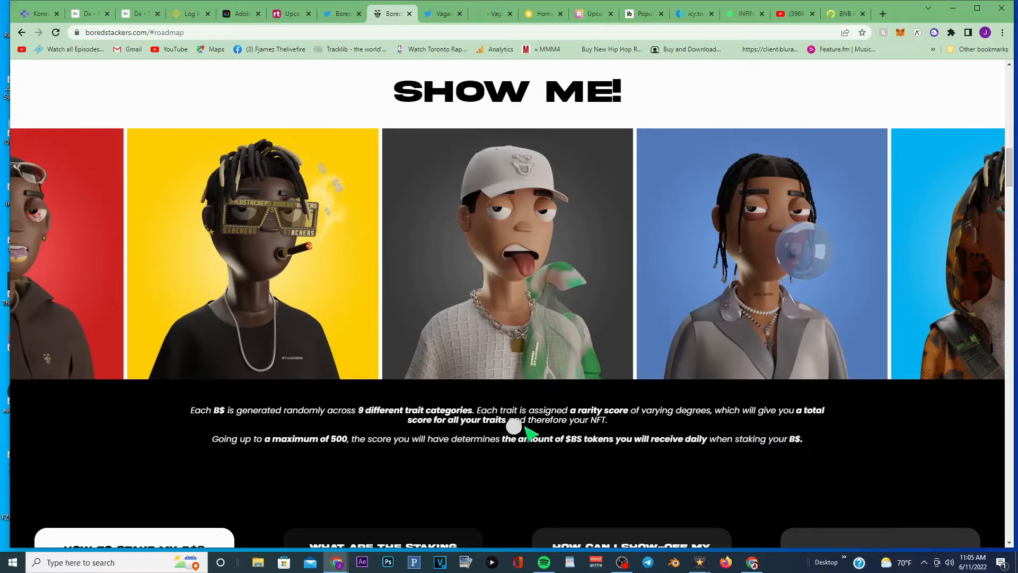
pyautogui.moveTo(617, 435)
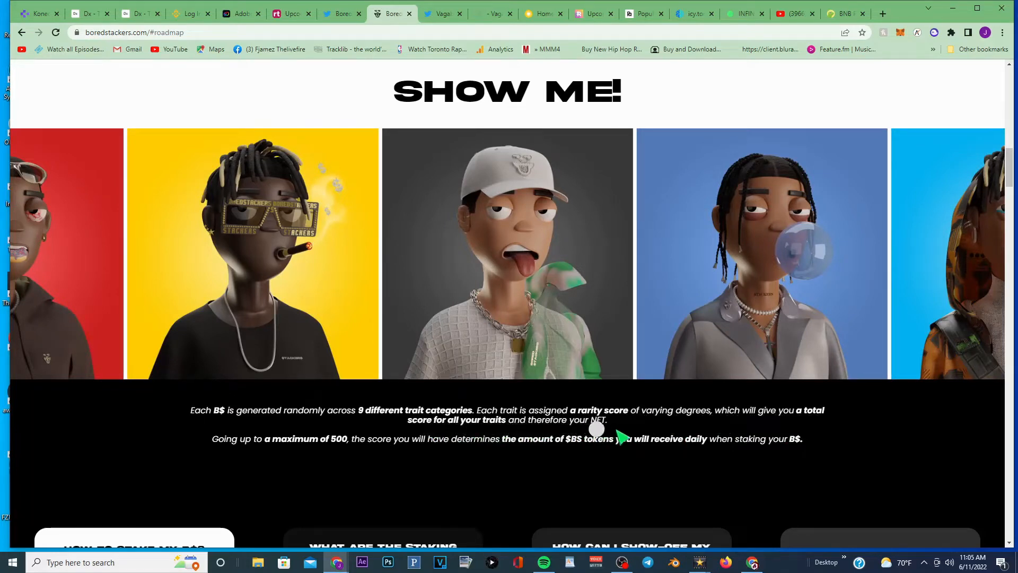
pyautogui.moveTo(285, 452)
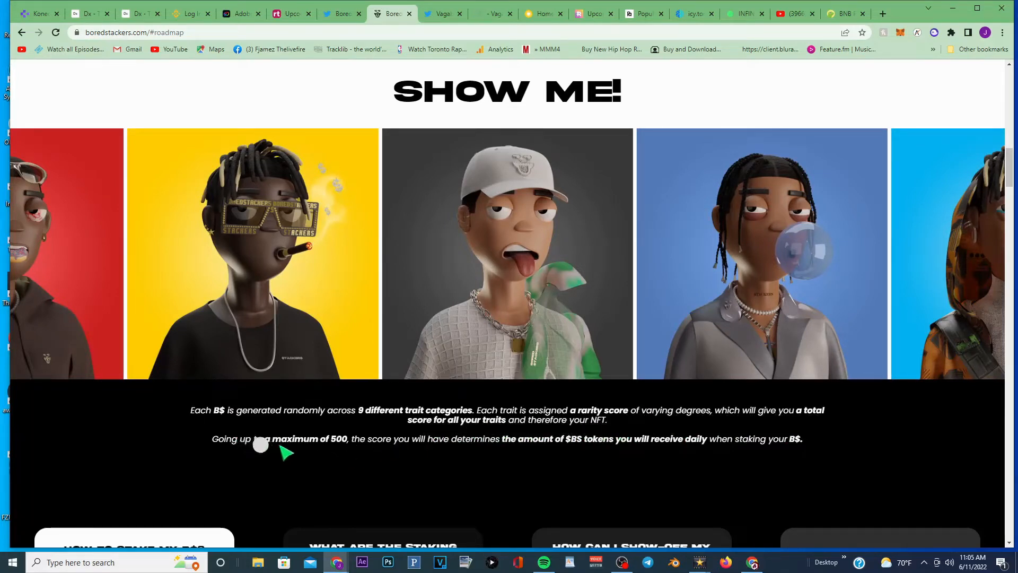
pyautogui.moveTo(351, 448)
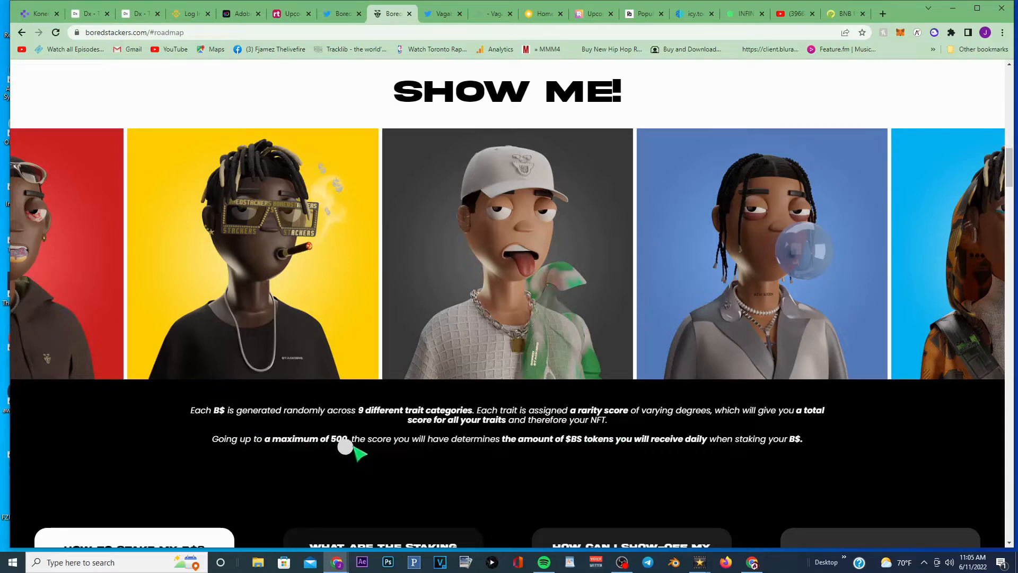
pyautogui.moveTo(523, 446)
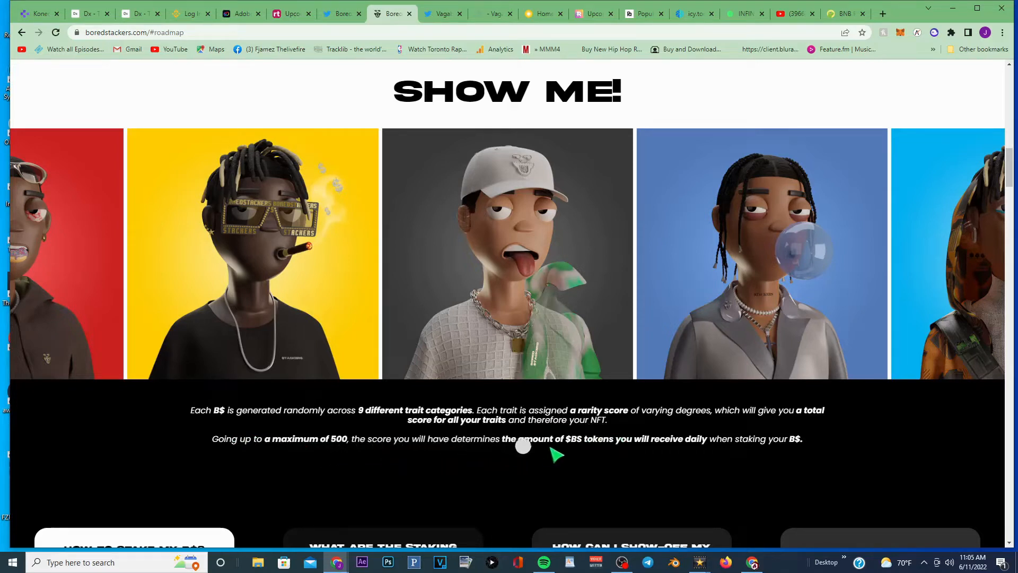
pyautogui.moveTo(711, 451)
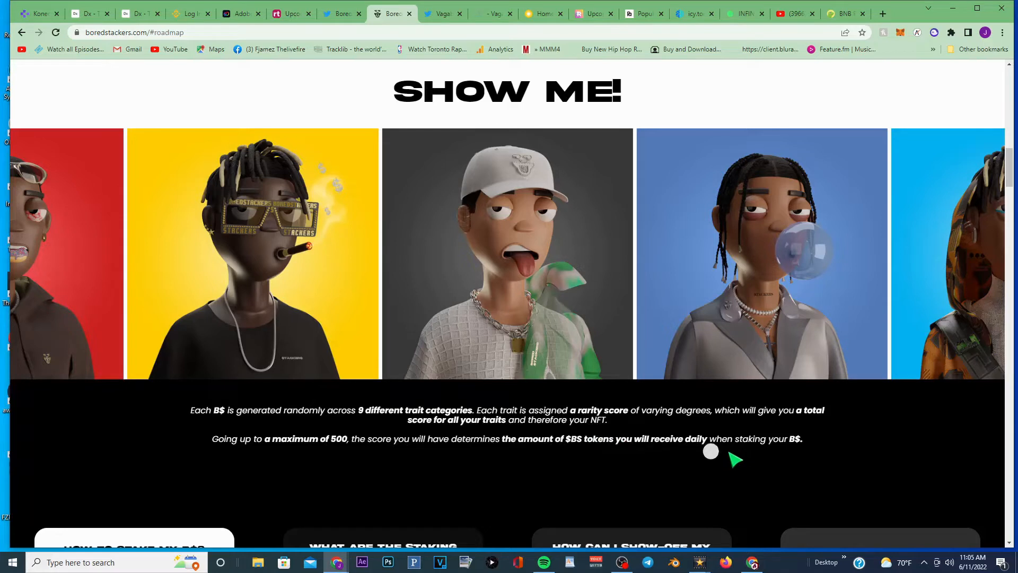
pyautogui.scroll(-3)
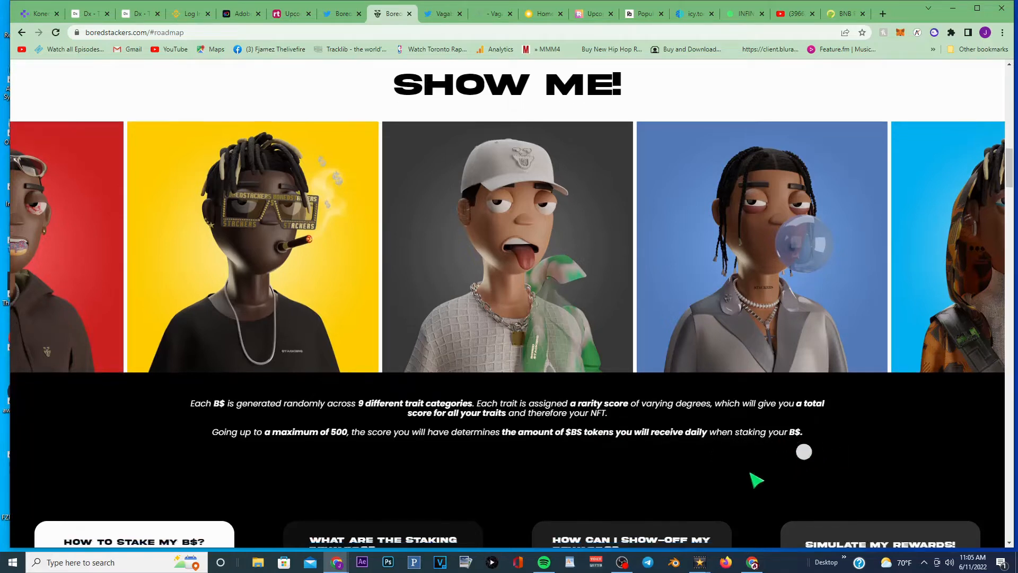
pyautogui.scroll(-3)
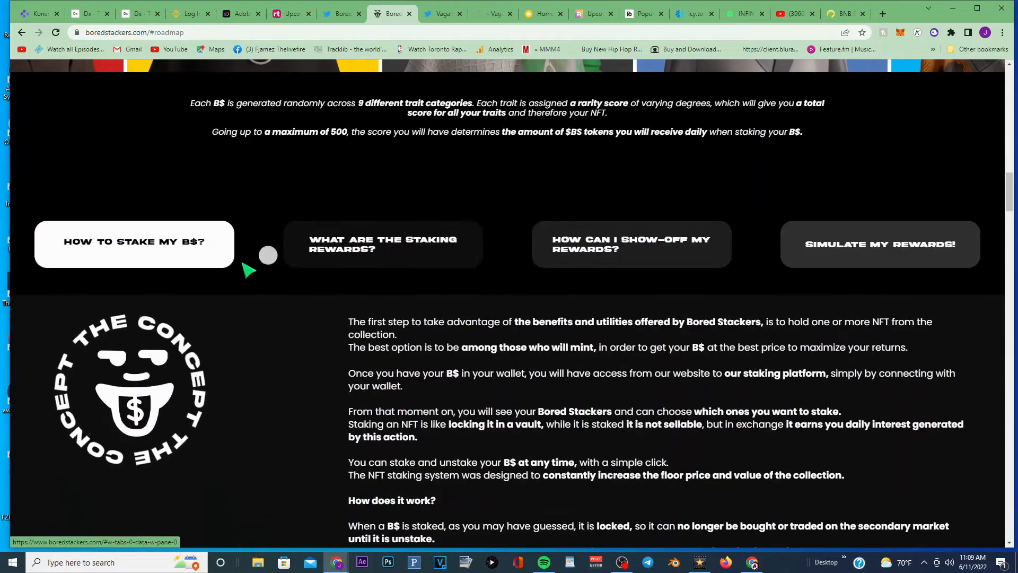
# Show the 'How can I show-off my rewards?' staking tab listing ways to spend $BS tokens
pyautogui.scroll(-3)
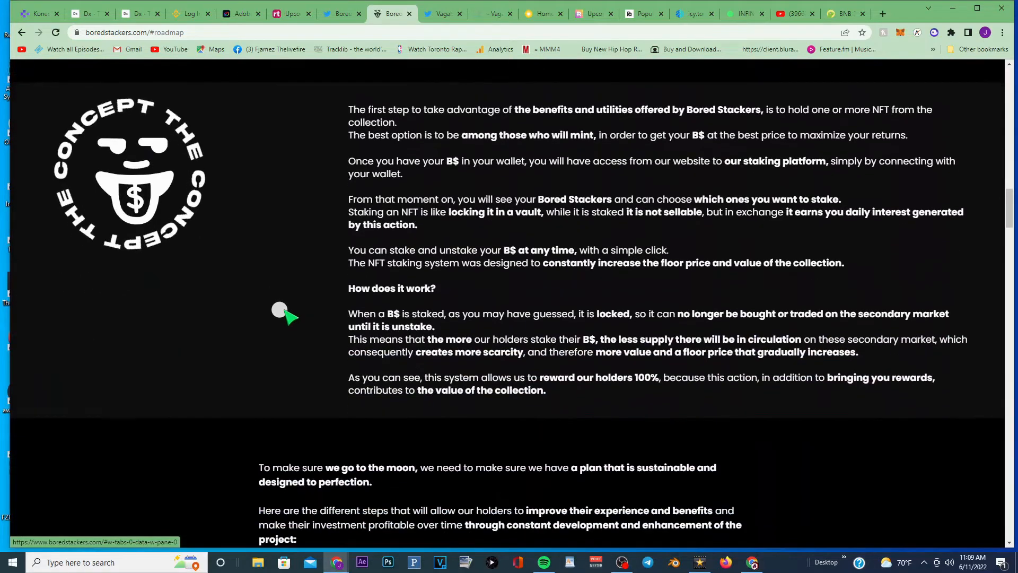
pyautogui.scroll(3)
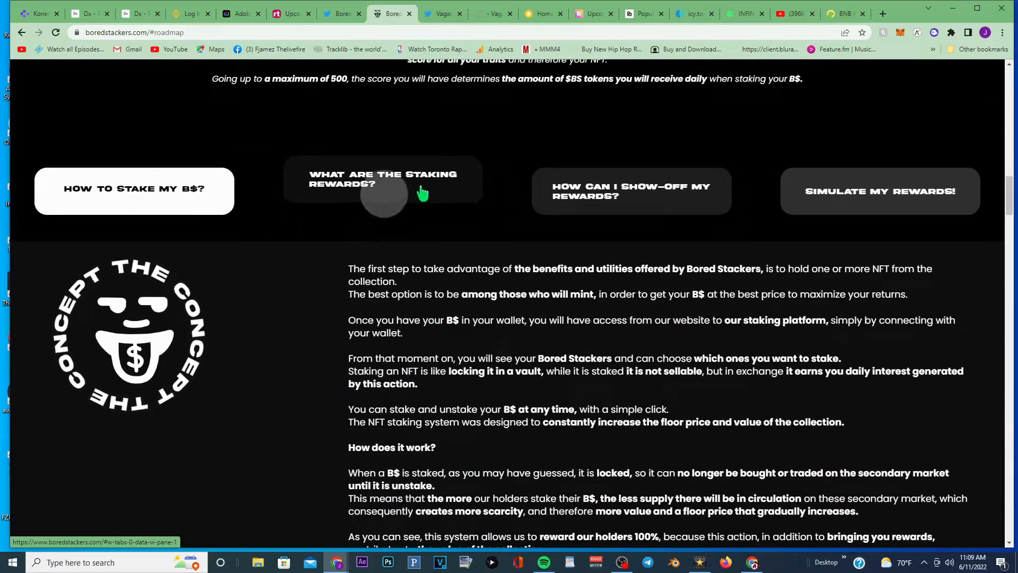
pyautogui.click(382, 178)
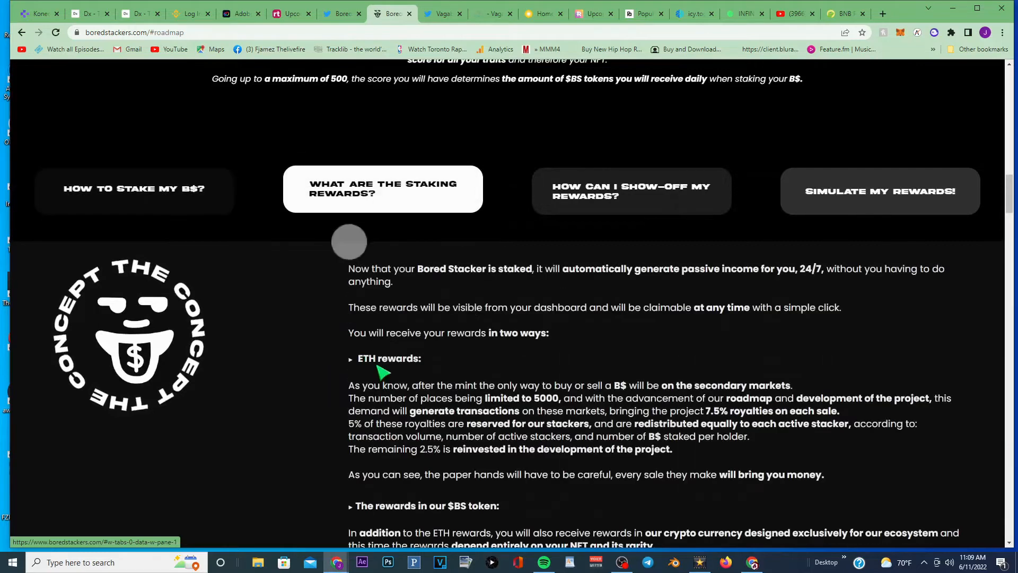
pyautogui.scroll(-3)
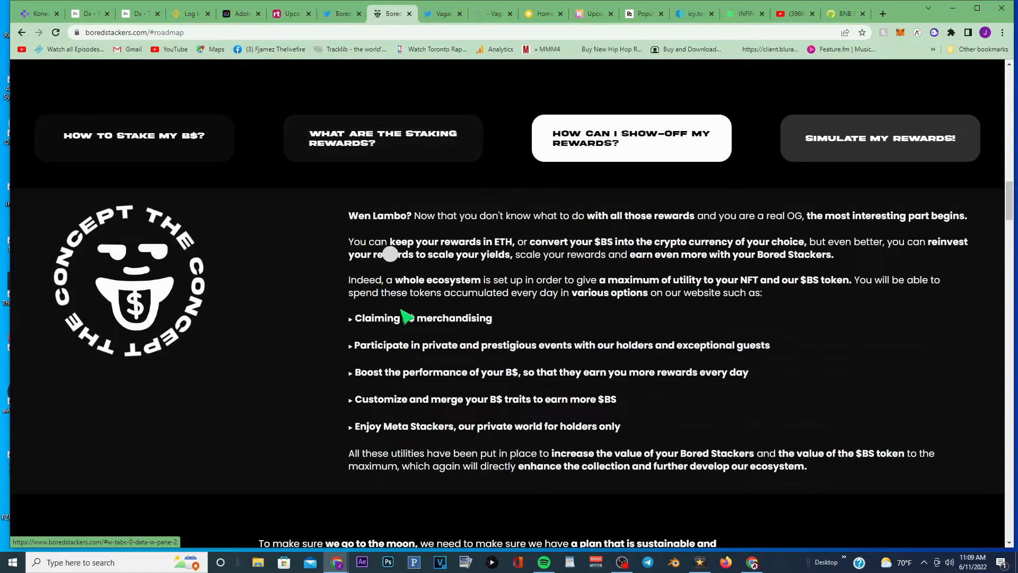
pyautogui.moveTo(455, 356)
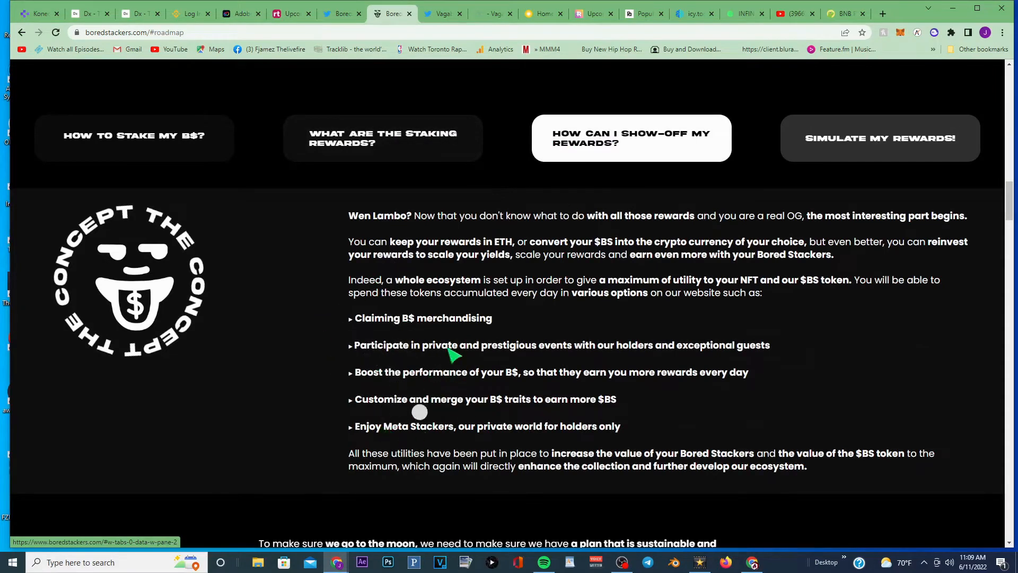
pyautogui.moveTo(505, 363)
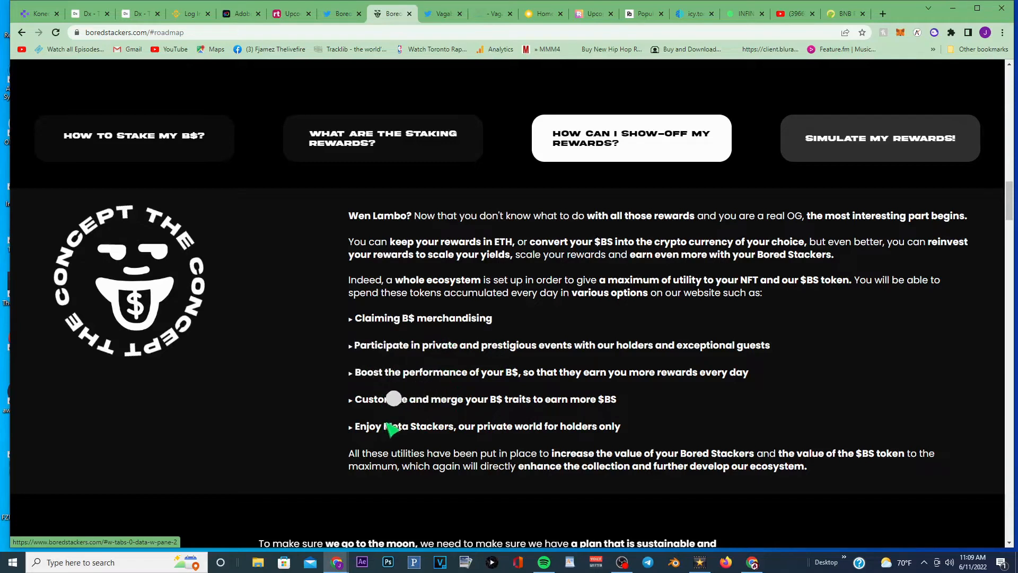
pyautogui.scroll(-3)
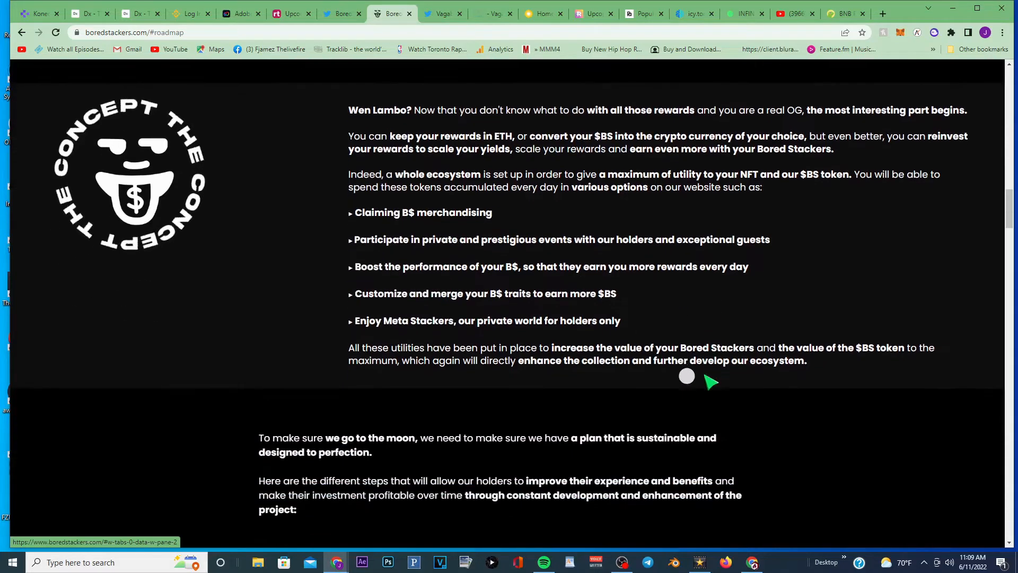
pyautogui.scroll(3)
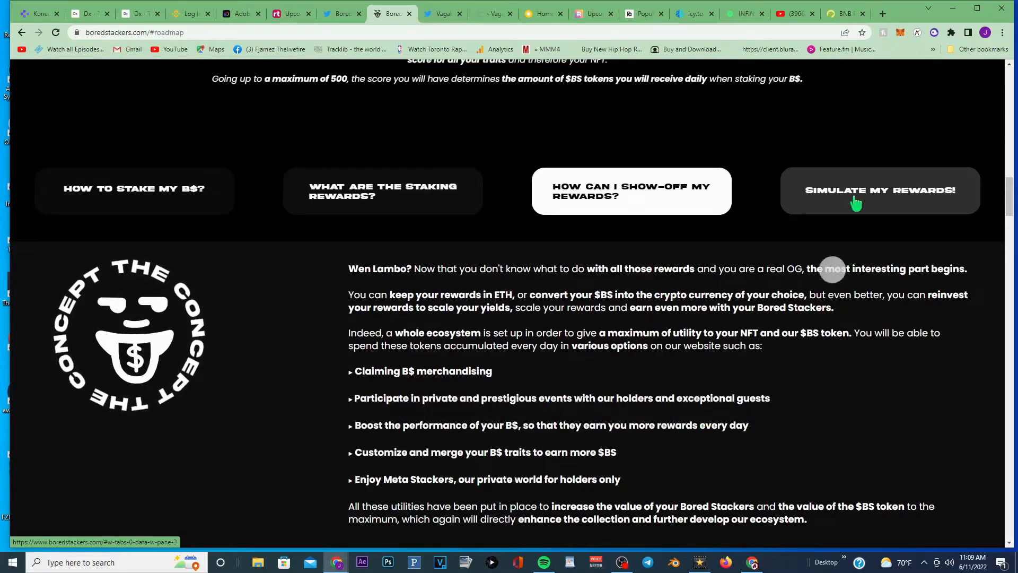
# Simulate rewards with 2 B$ held, 30% staked and 5 000 ETH monthly volume, estimating 0.33 ETH
pyautogui.click(879, 190)
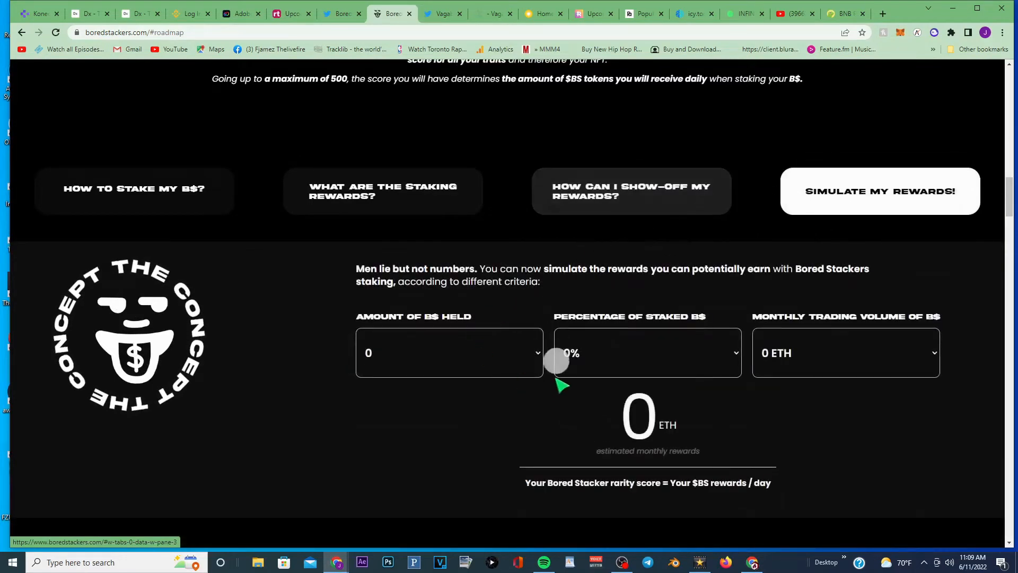
pyautogui.click(450, 352)
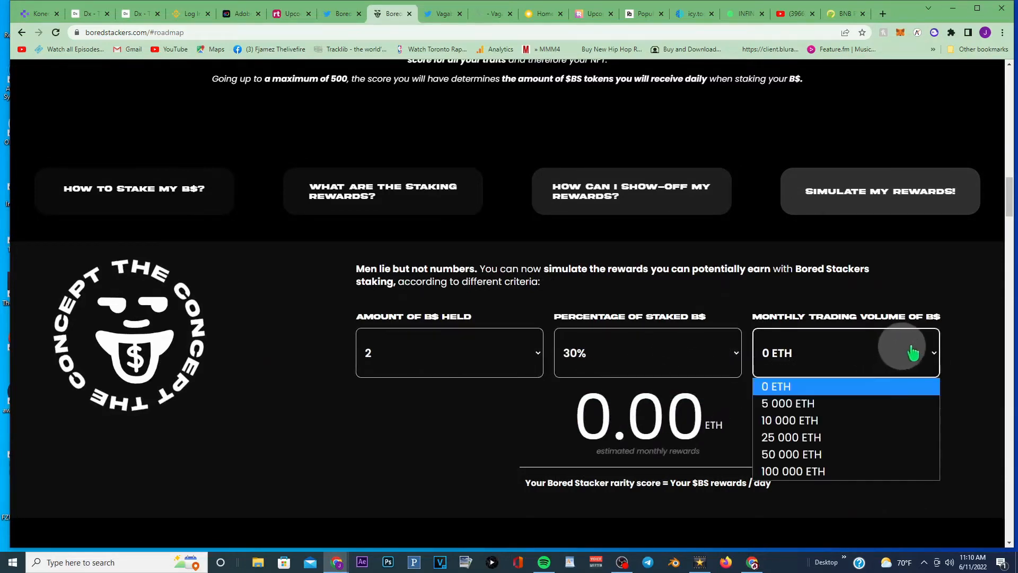
pyautogui.click(788, 403)
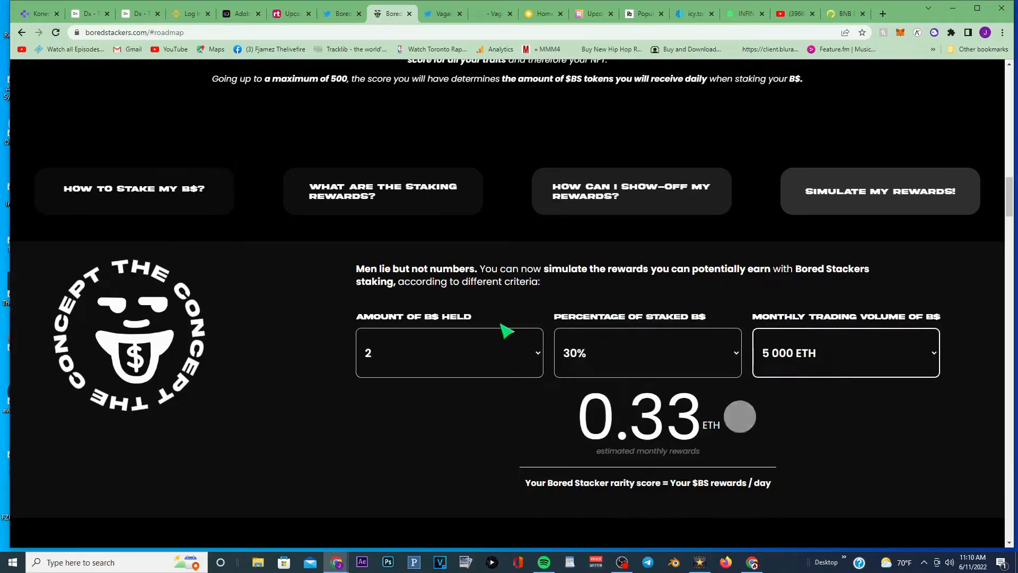
pyautogui.scroll(-3)
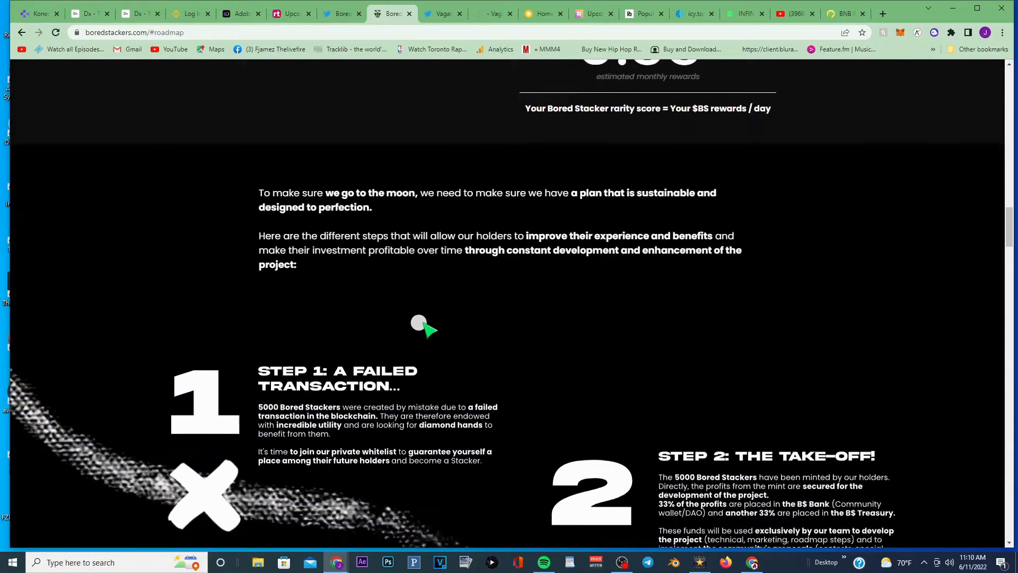
# Move down through the roadmap steps, Final Step and Meet Zaba to the B$ Team portraits
pyautogui.scroll(-3)
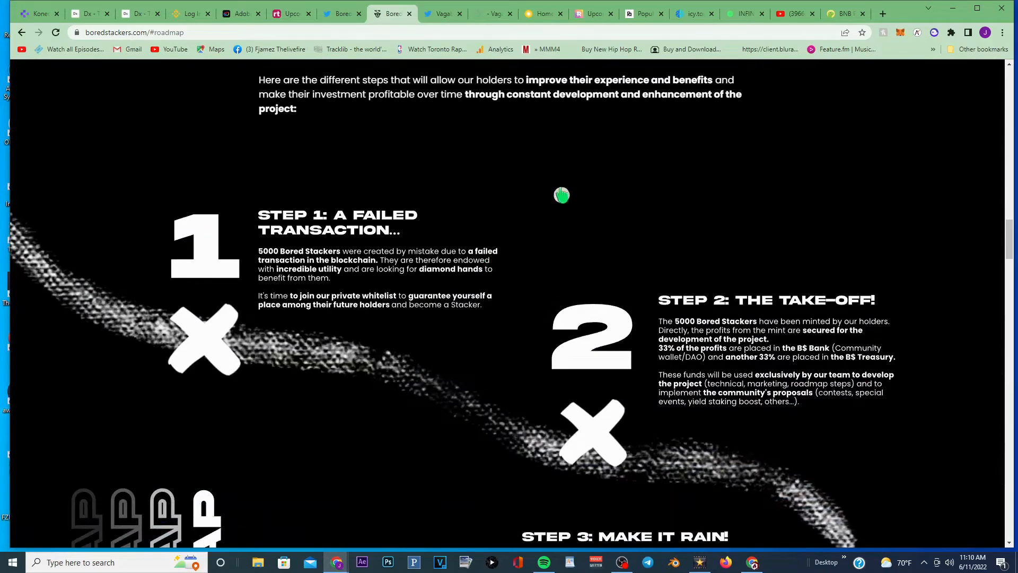
pyautogui.scroll(-3)
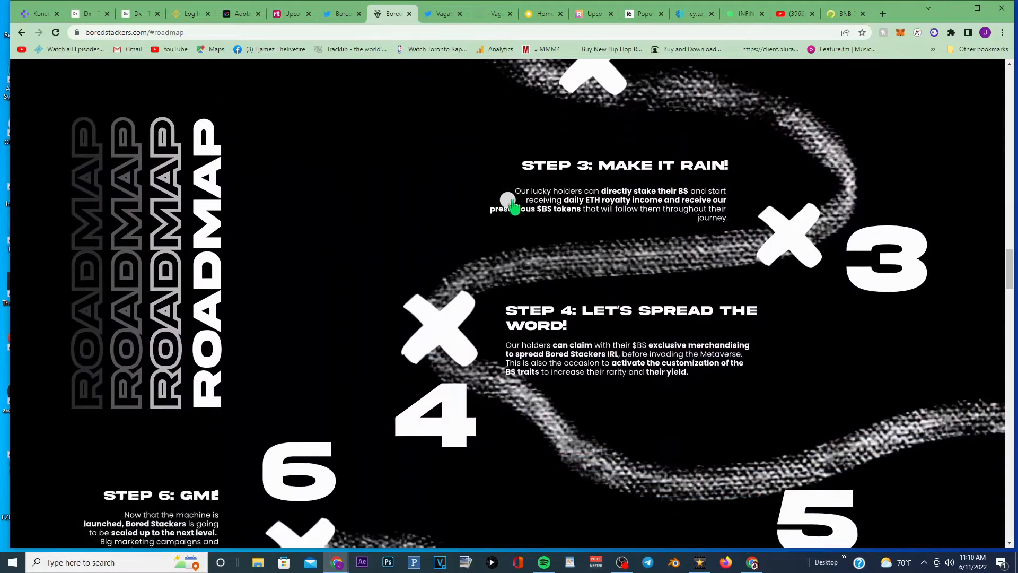
pyautogui.scroll(-3)
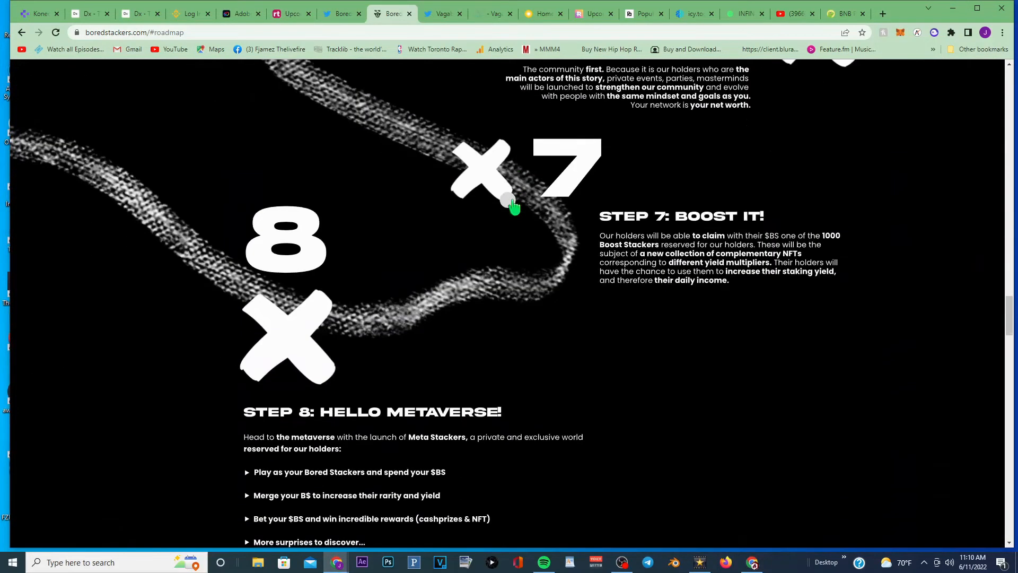
pyautogui.scroll(-3)
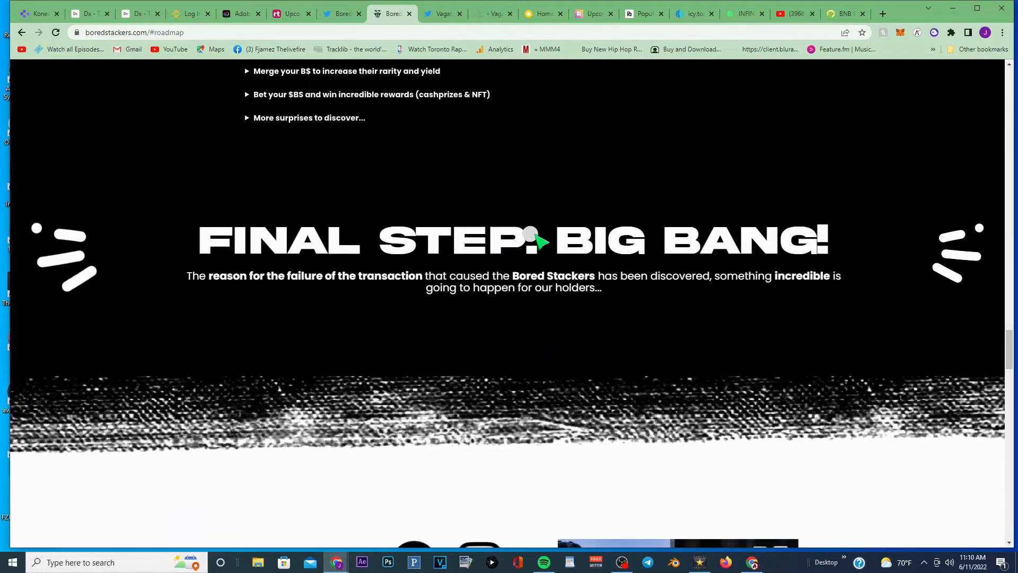
pyautogui.scroll(-3)
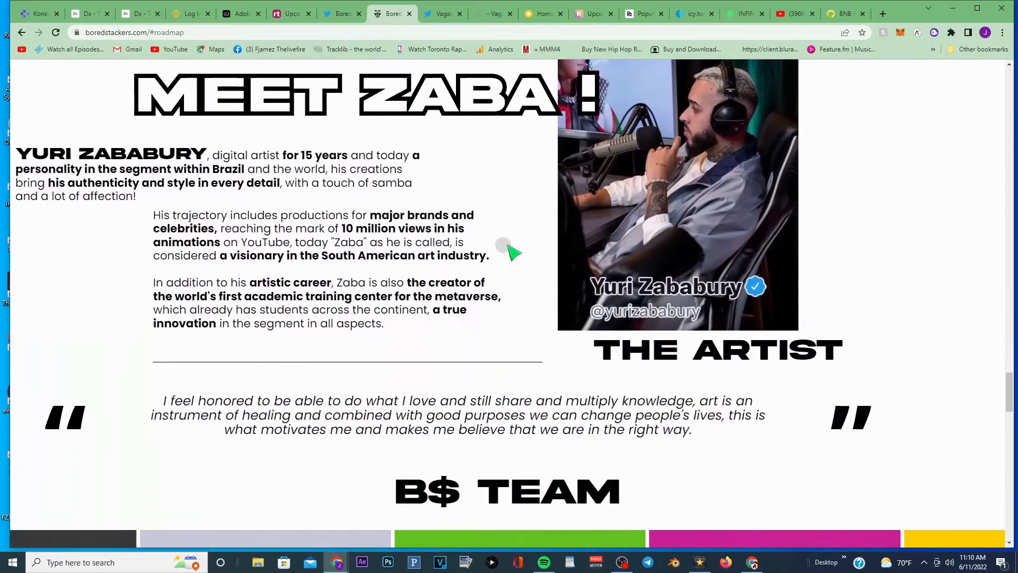
pyautogui.scroll(-3)
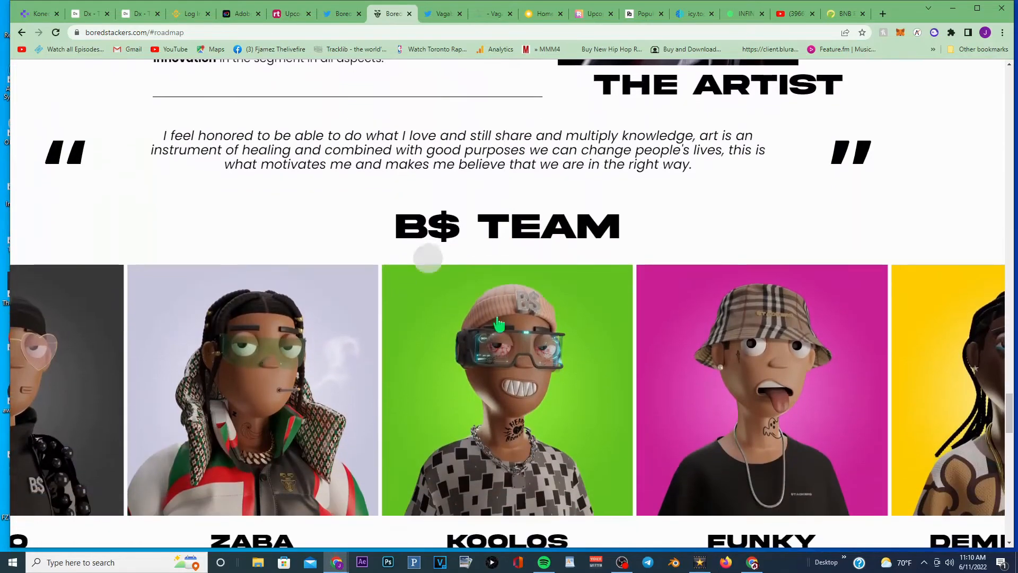
# Browse the FAQ list with the 'How can I mint a Bored Stackers?' answer expanded, then move back up toward the roadmap
pyautogui.scroll(-3)
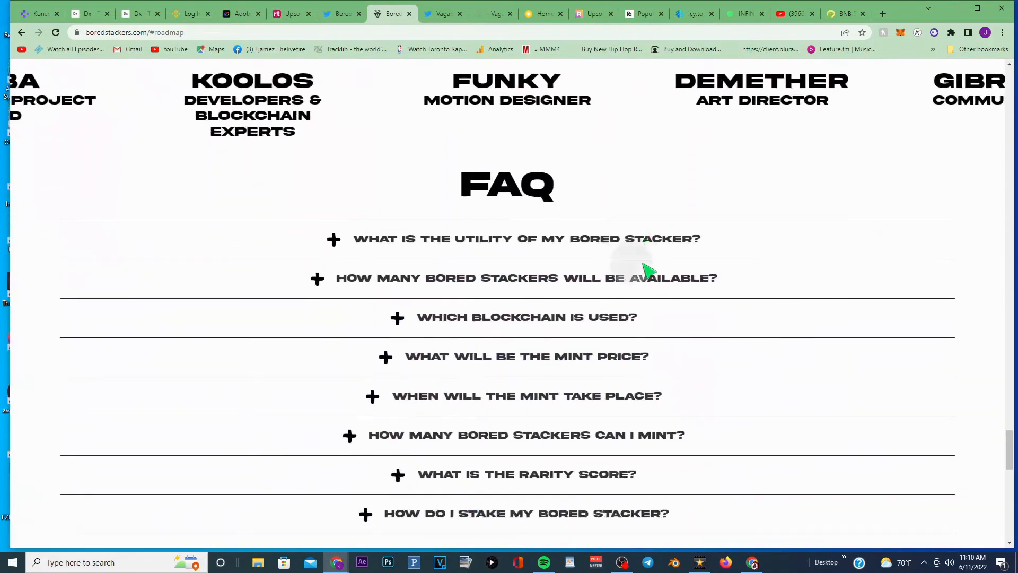
pyautogui.scroll(-3)
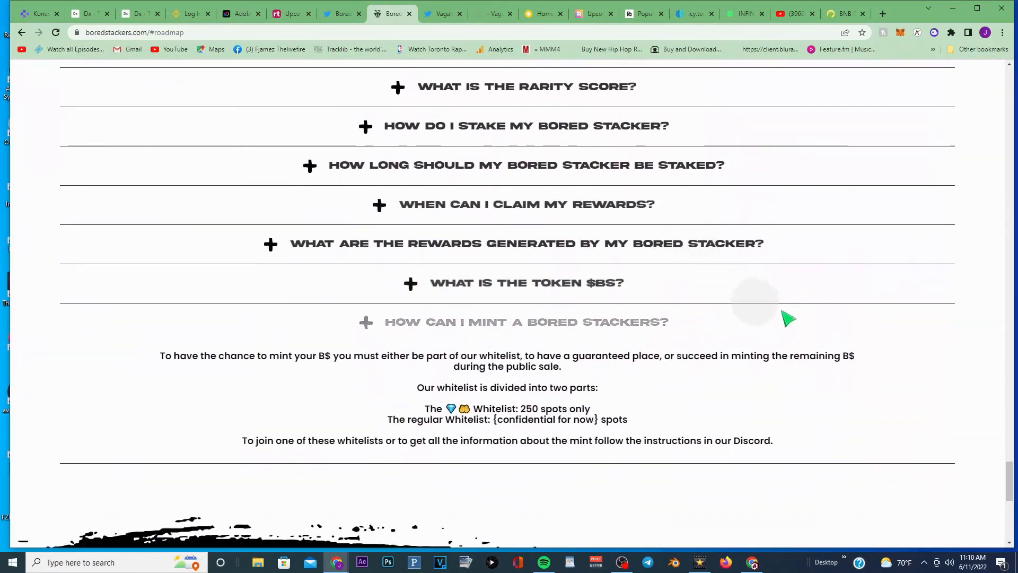
pyautogui.scroll(3)
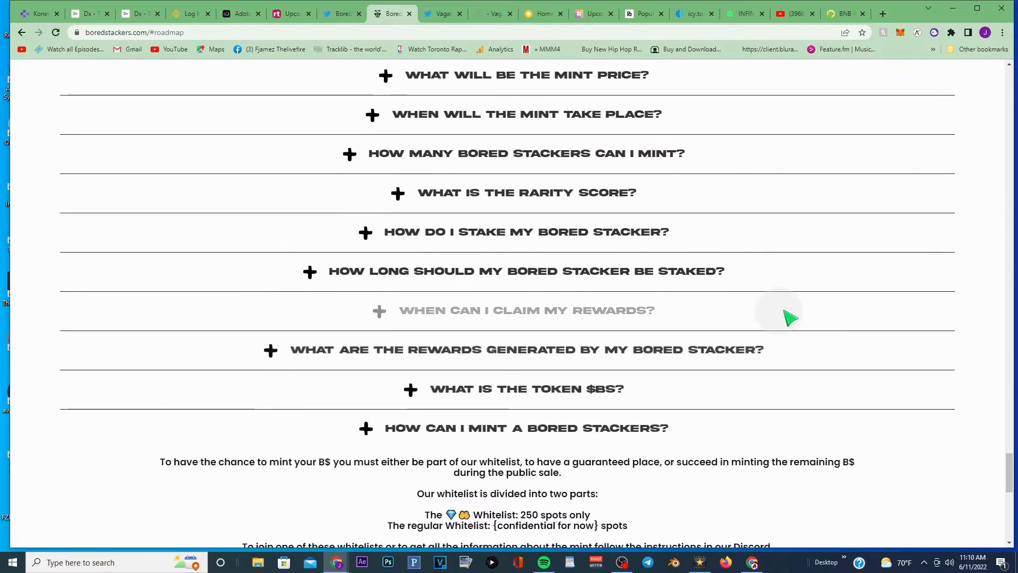
pyautogui.scroll(-3)
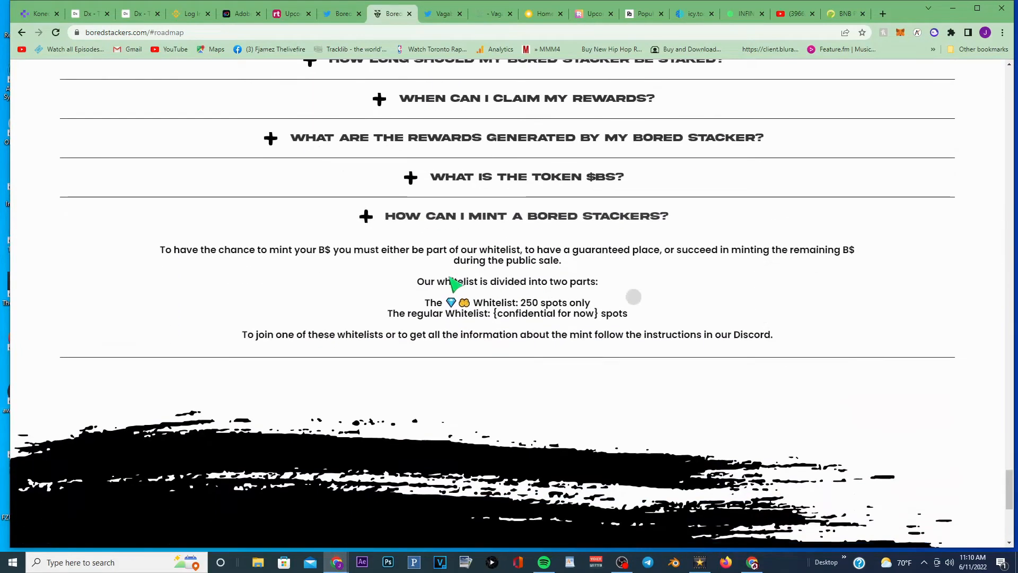
pyautogui.moveTo(814, 340)
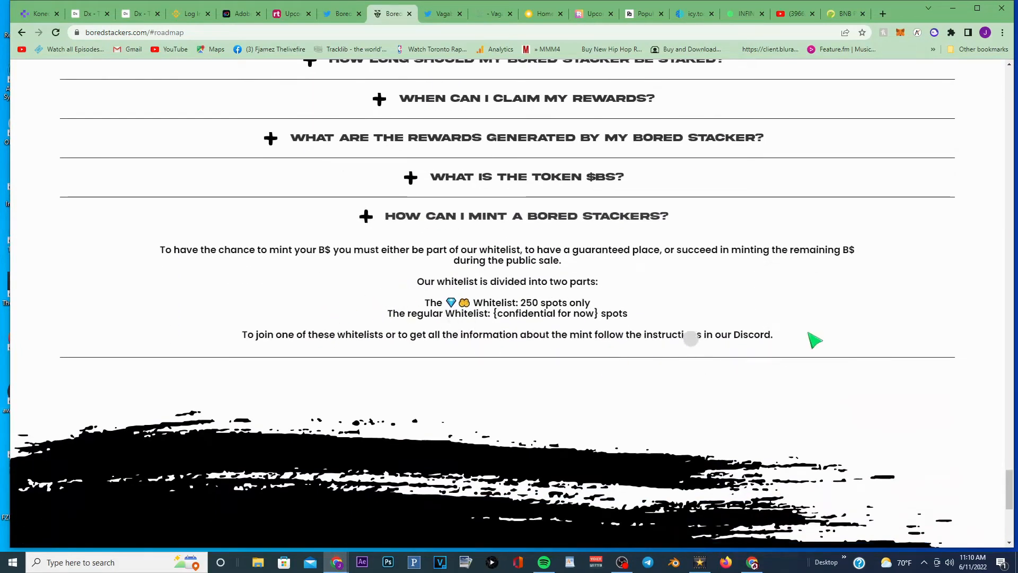
pyautogui.scroll(-3)
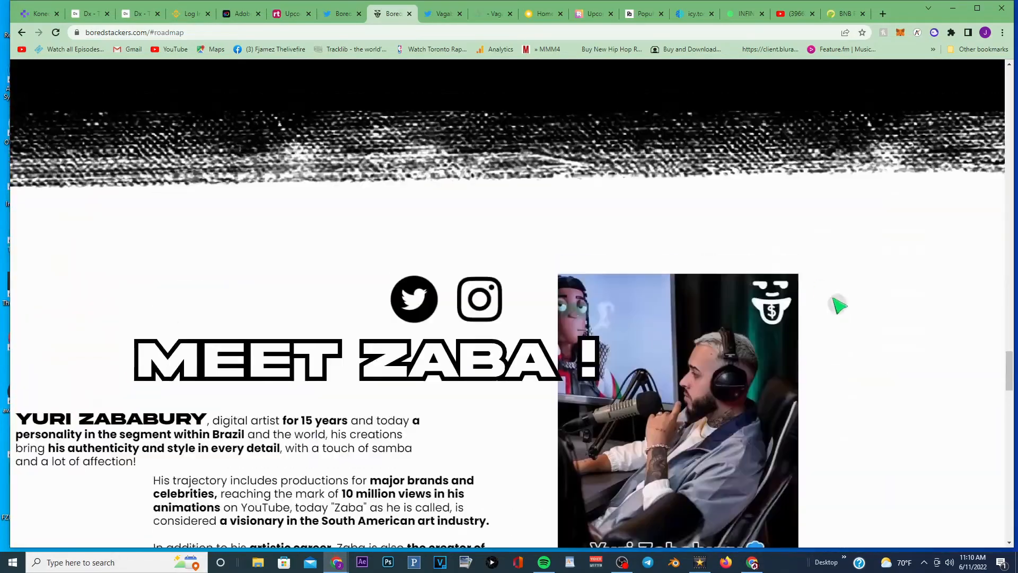
pyautogui.scroll(-3)
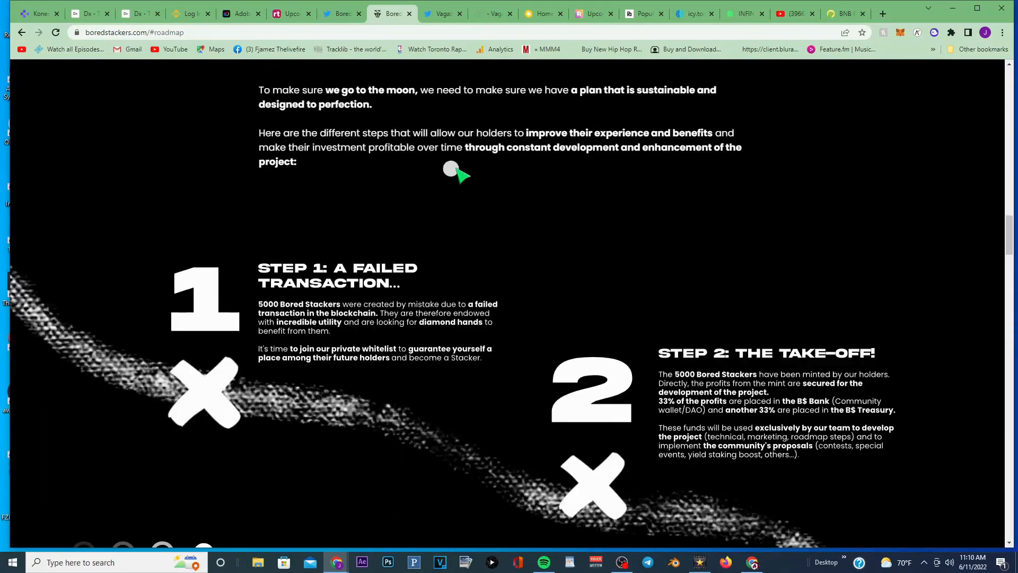
pyautogui.scroll(3)
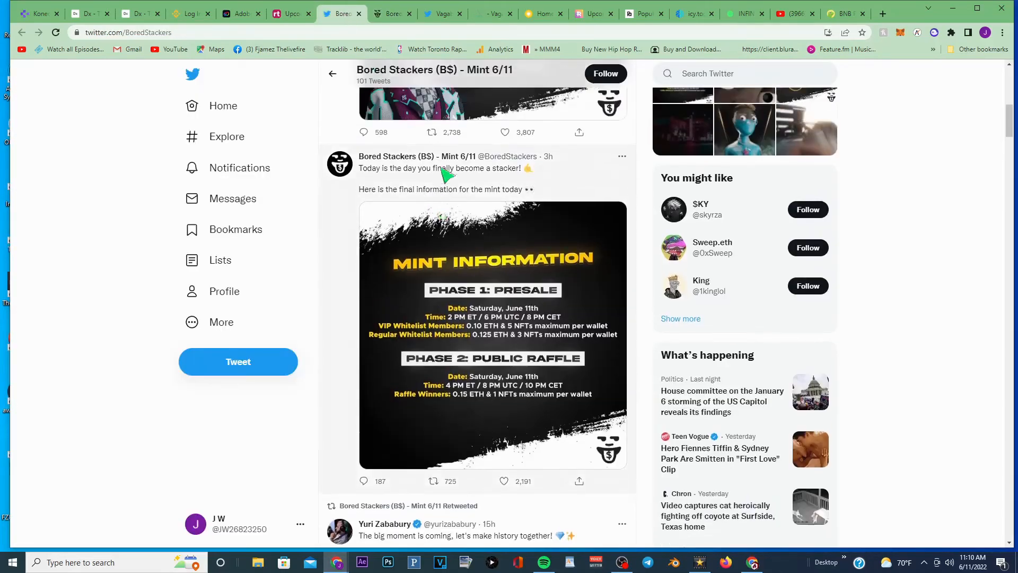
pyautogui.scroll(3)
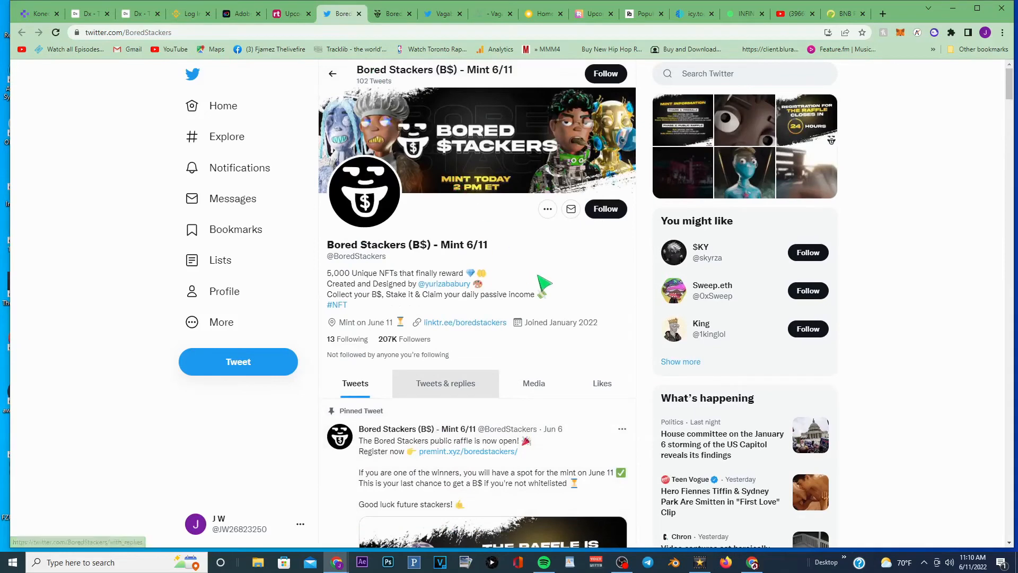
pyautogui.moveTo(360, 352)
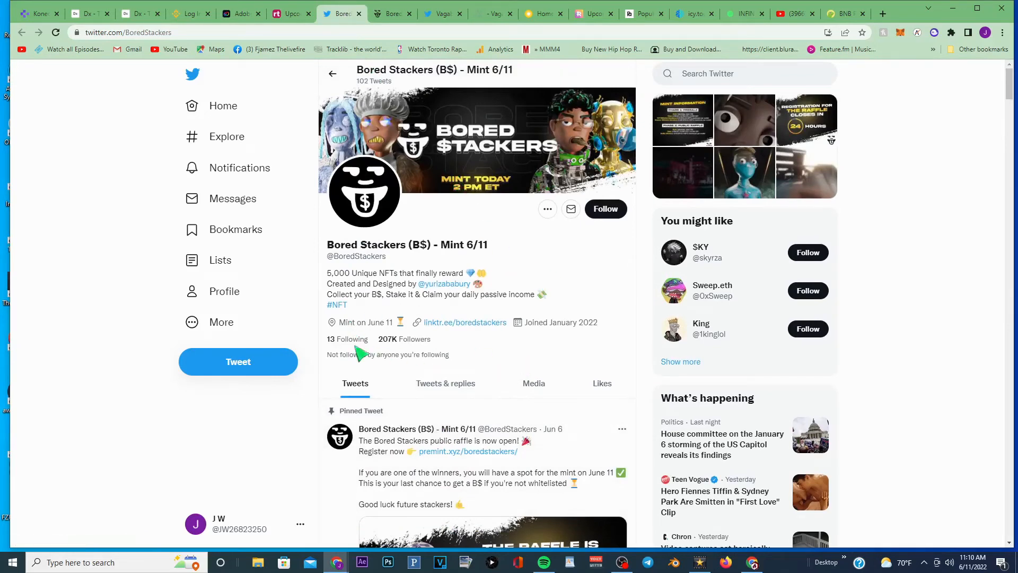
pyautogui.moveTo(545, 370)
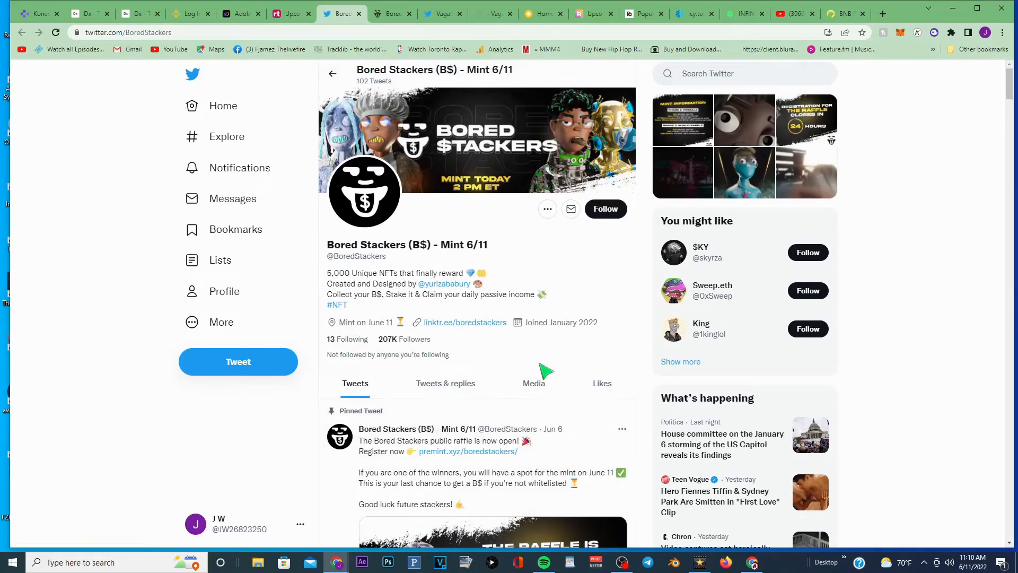
pyautogui.scroll(-3)
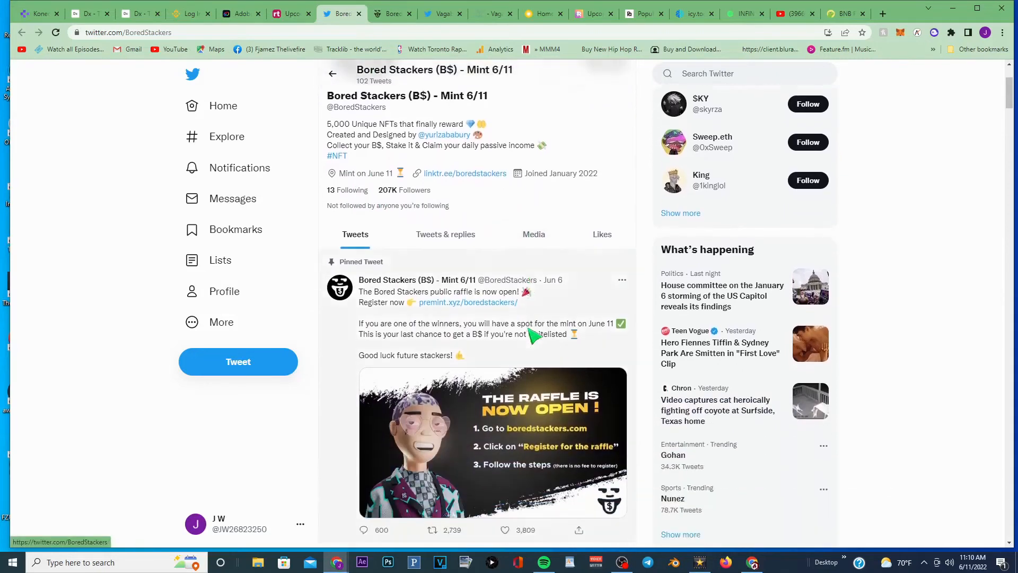
pyautogui.scroll(-3)
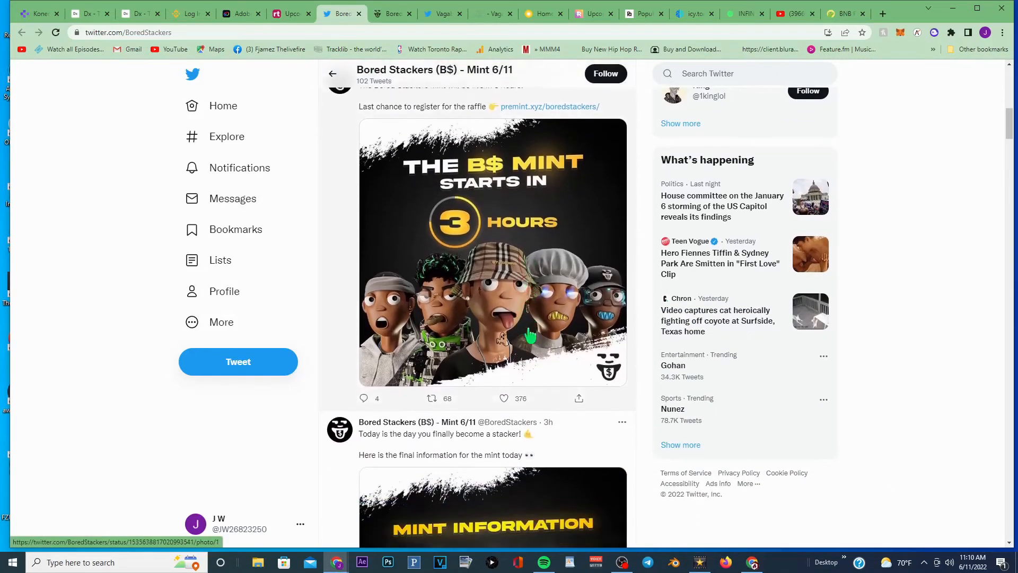
pyautogui.scroll(-3)
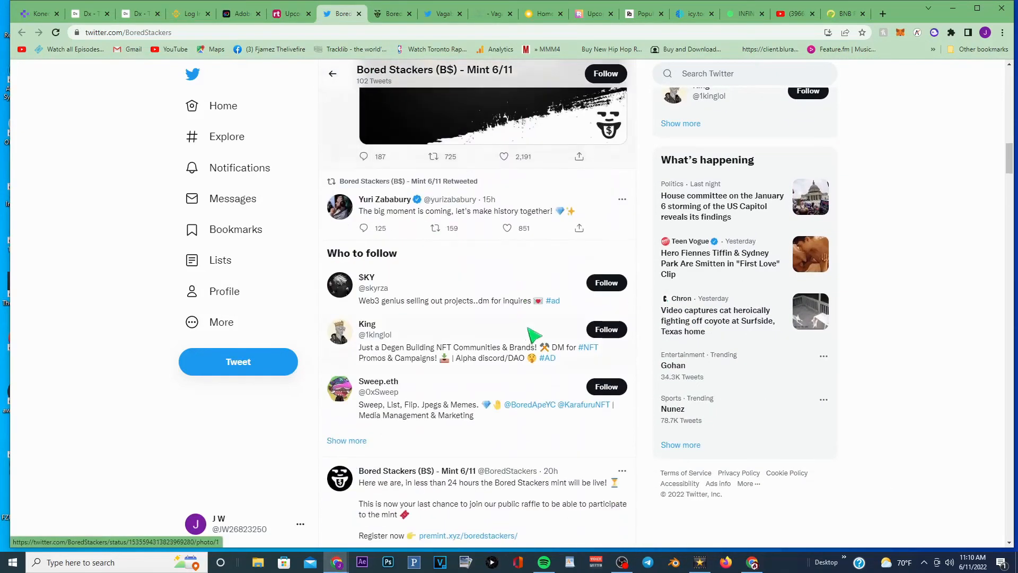
pyautogui.scroll(-3)
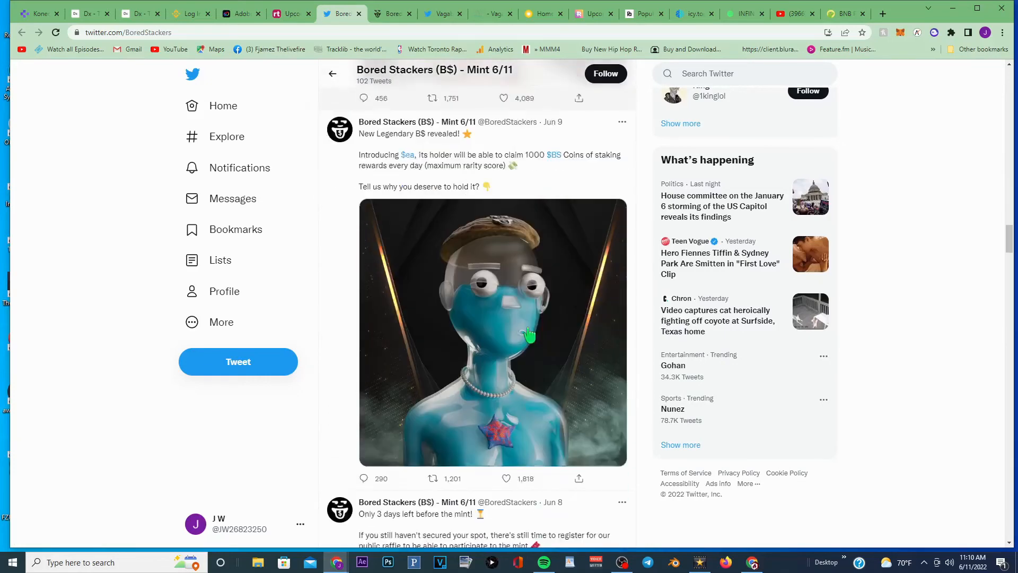
pyautogui.scroll(-3)
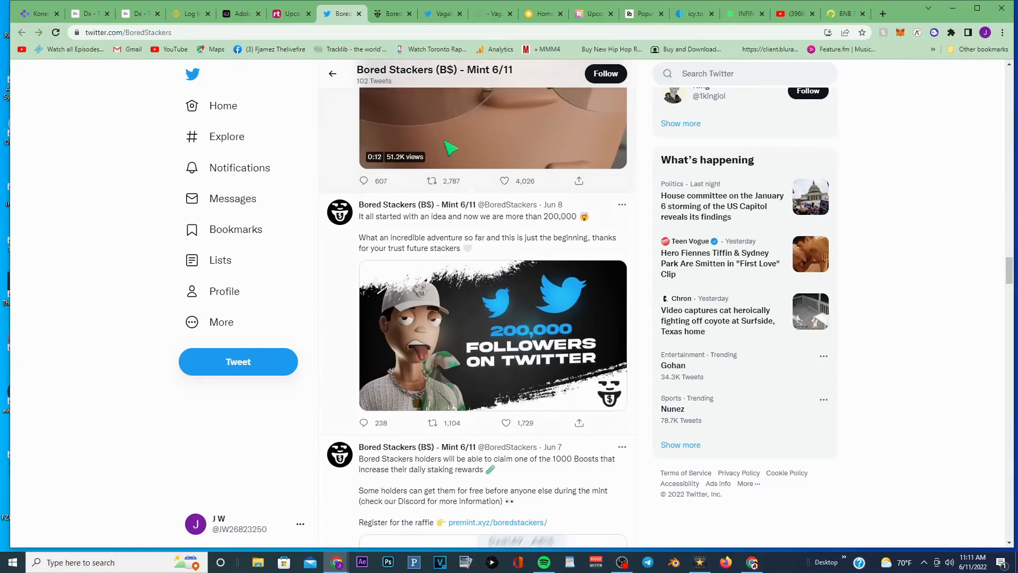
pyautogui.click(389, 13)
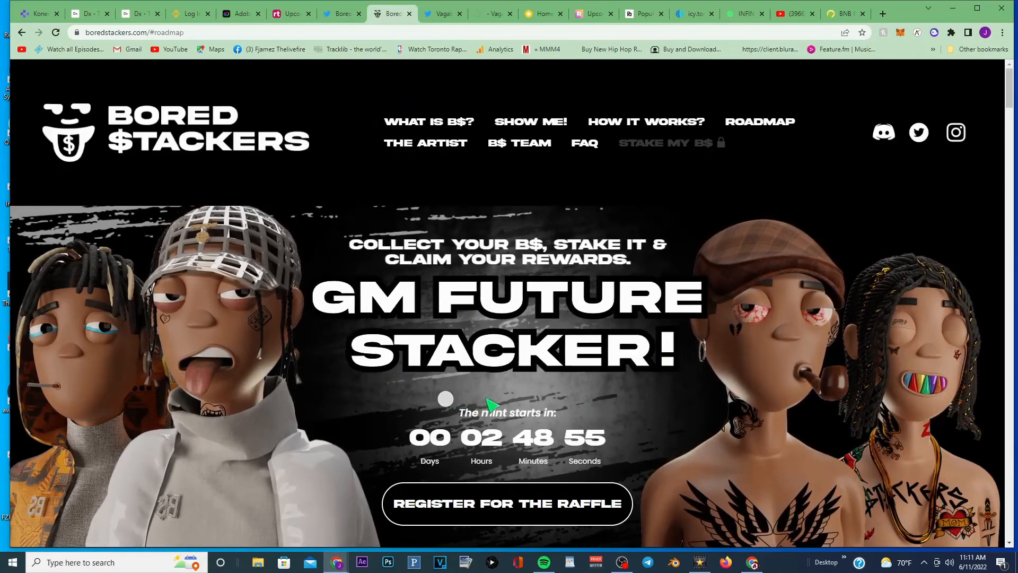
pyautogui.moveTo(565, 331)
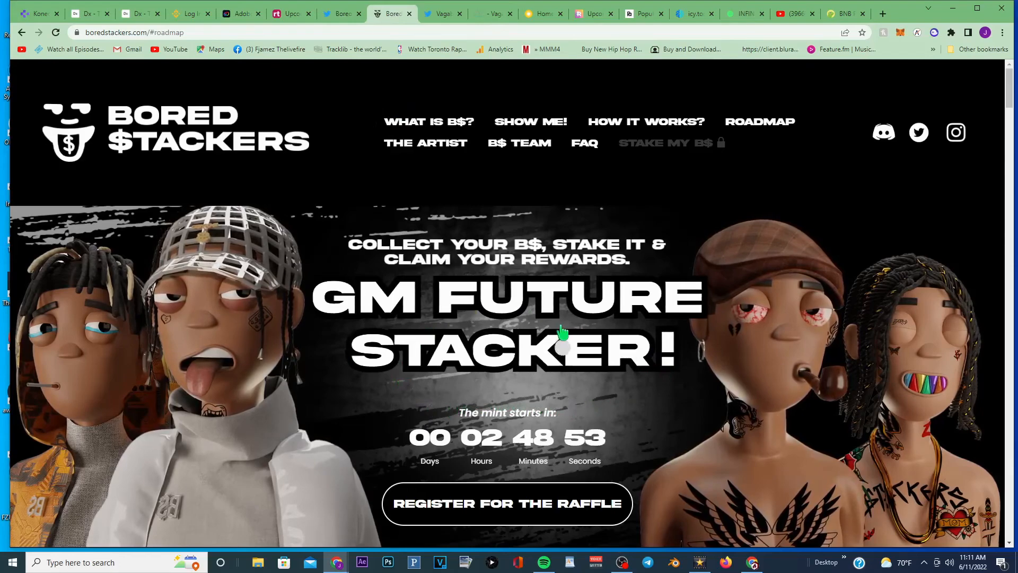